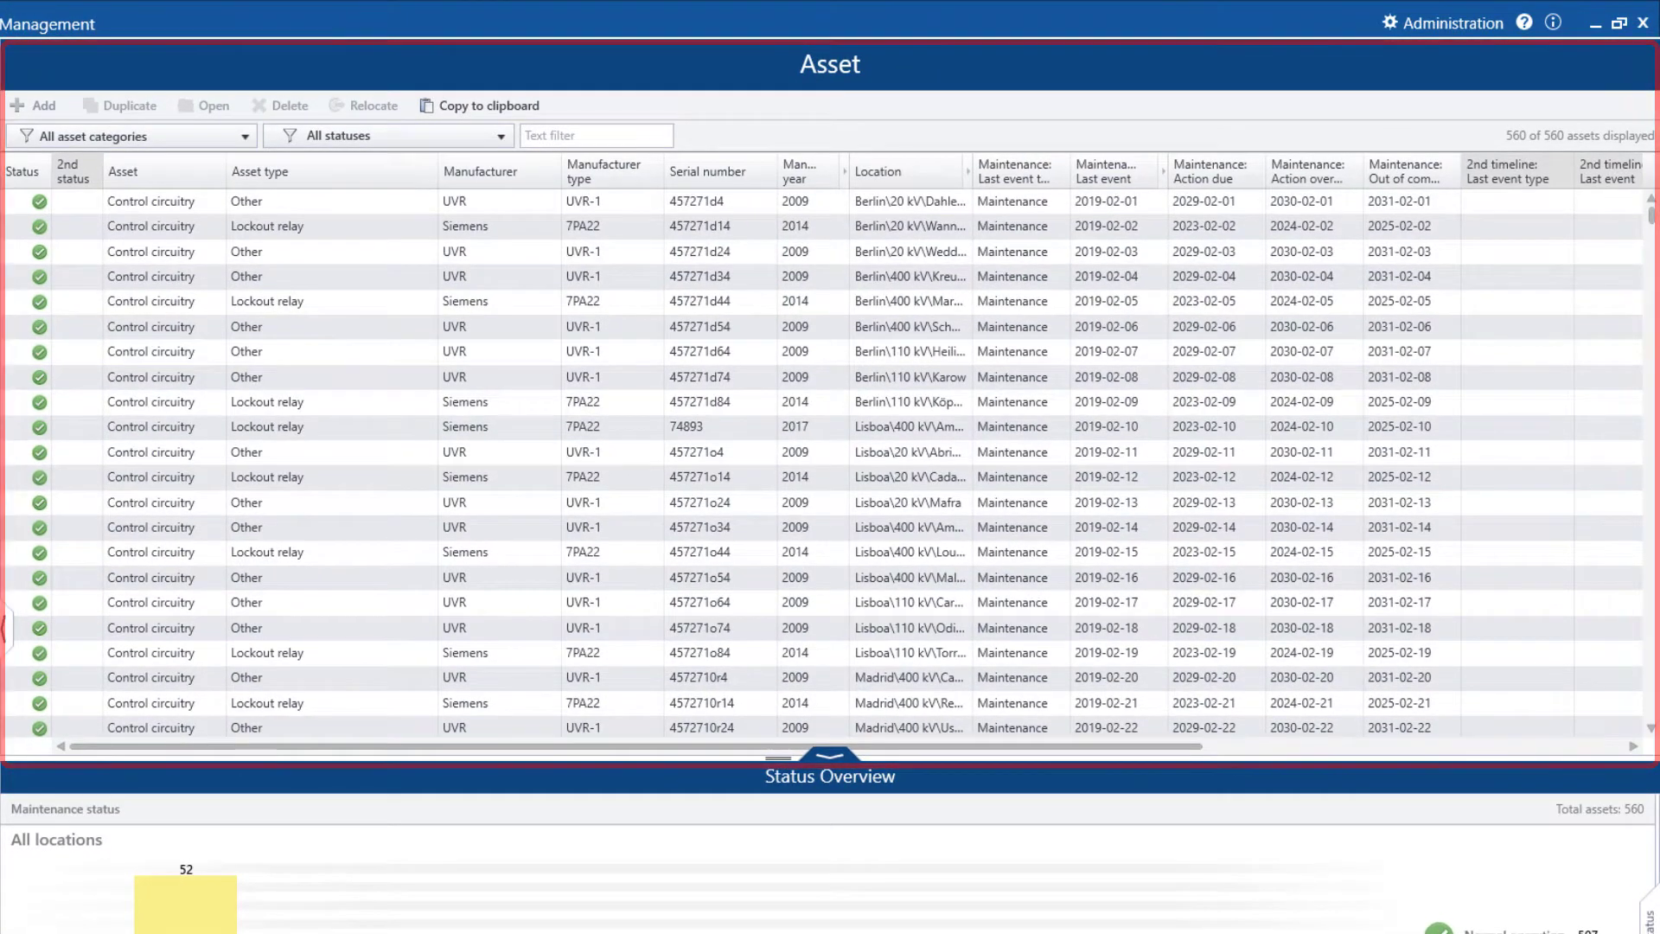
mouse_move(1360, 53)
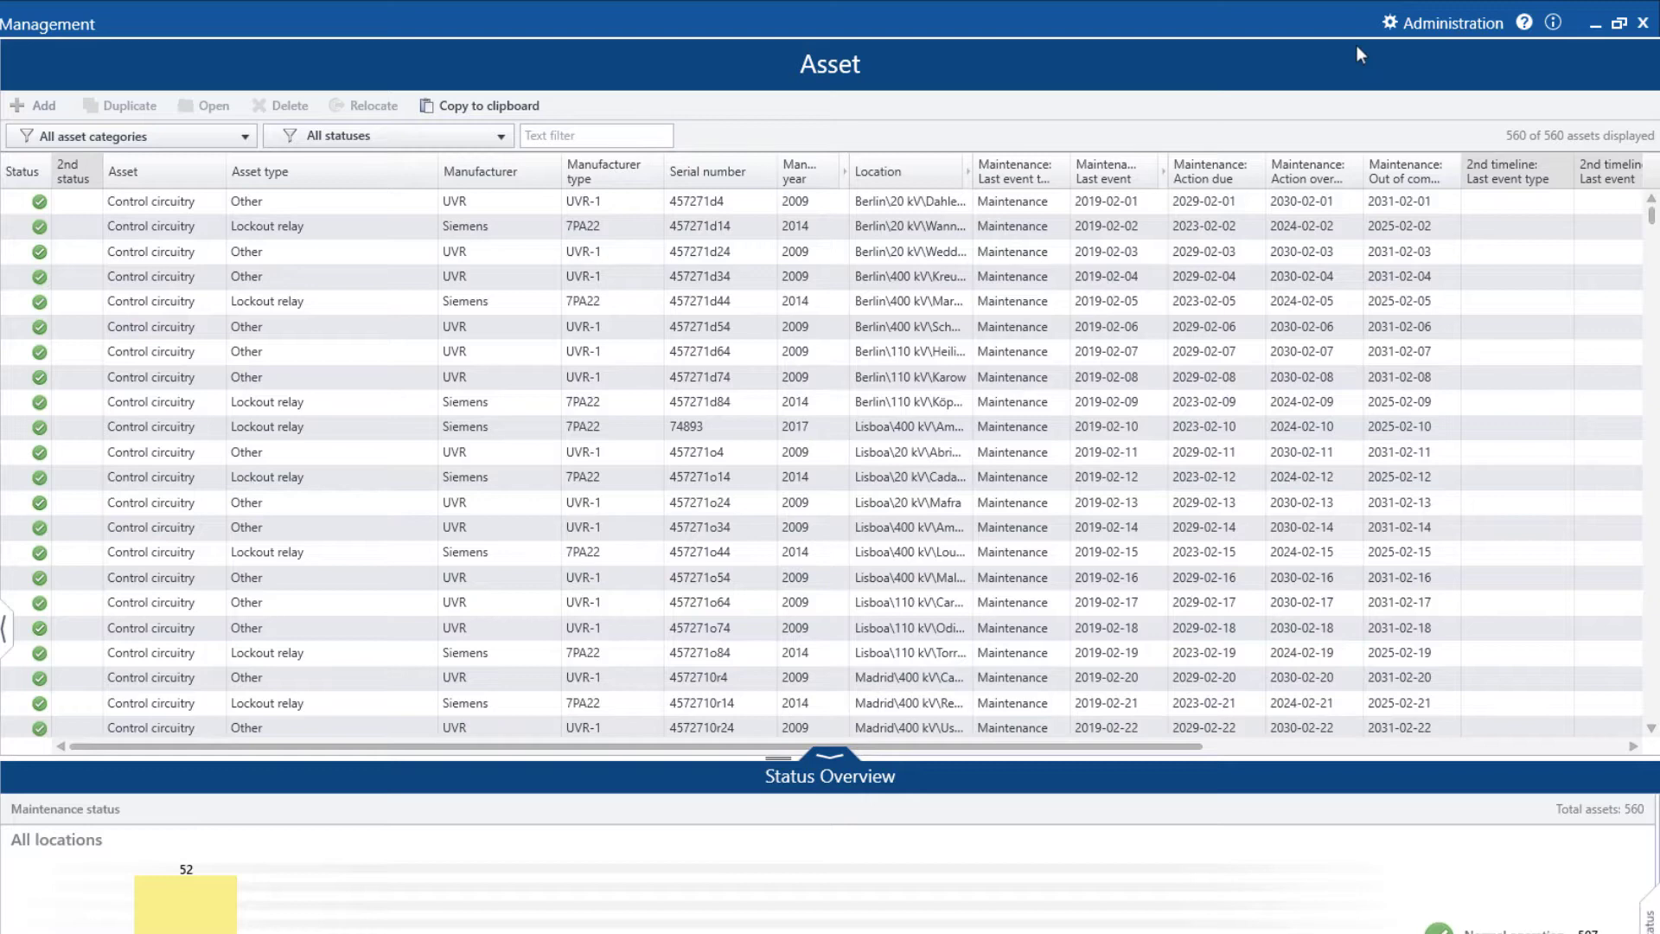
Open the Administration ribbon from the title bar to expose the Type library option.
left_click(1453, 22)
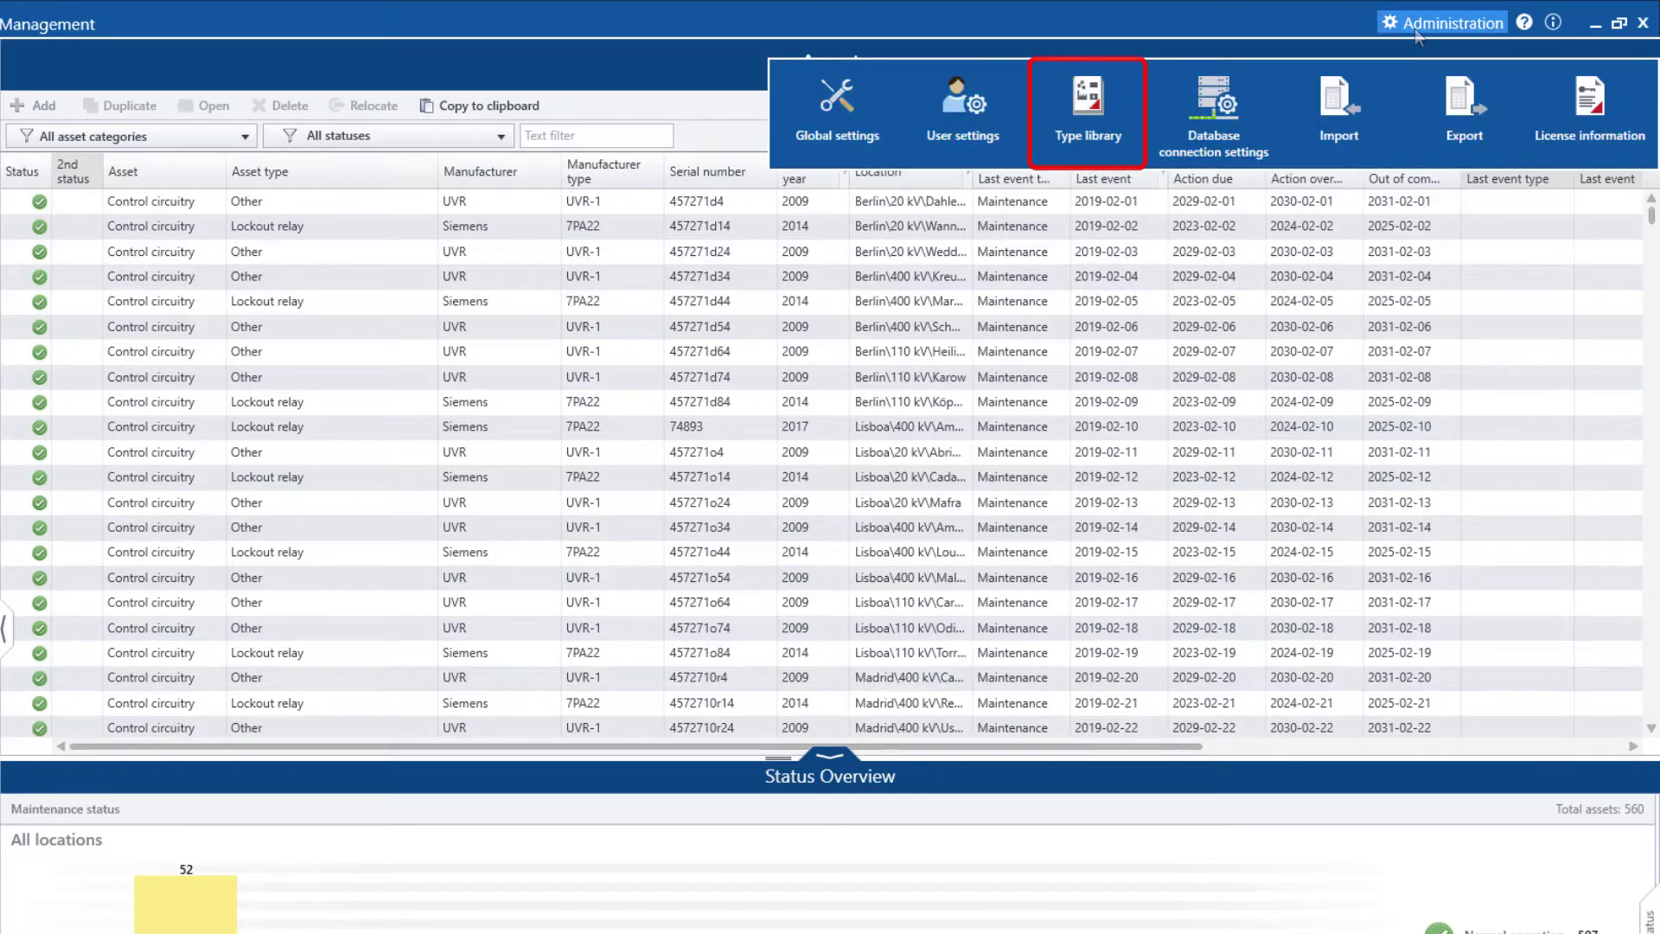
left_click(1085, 100)
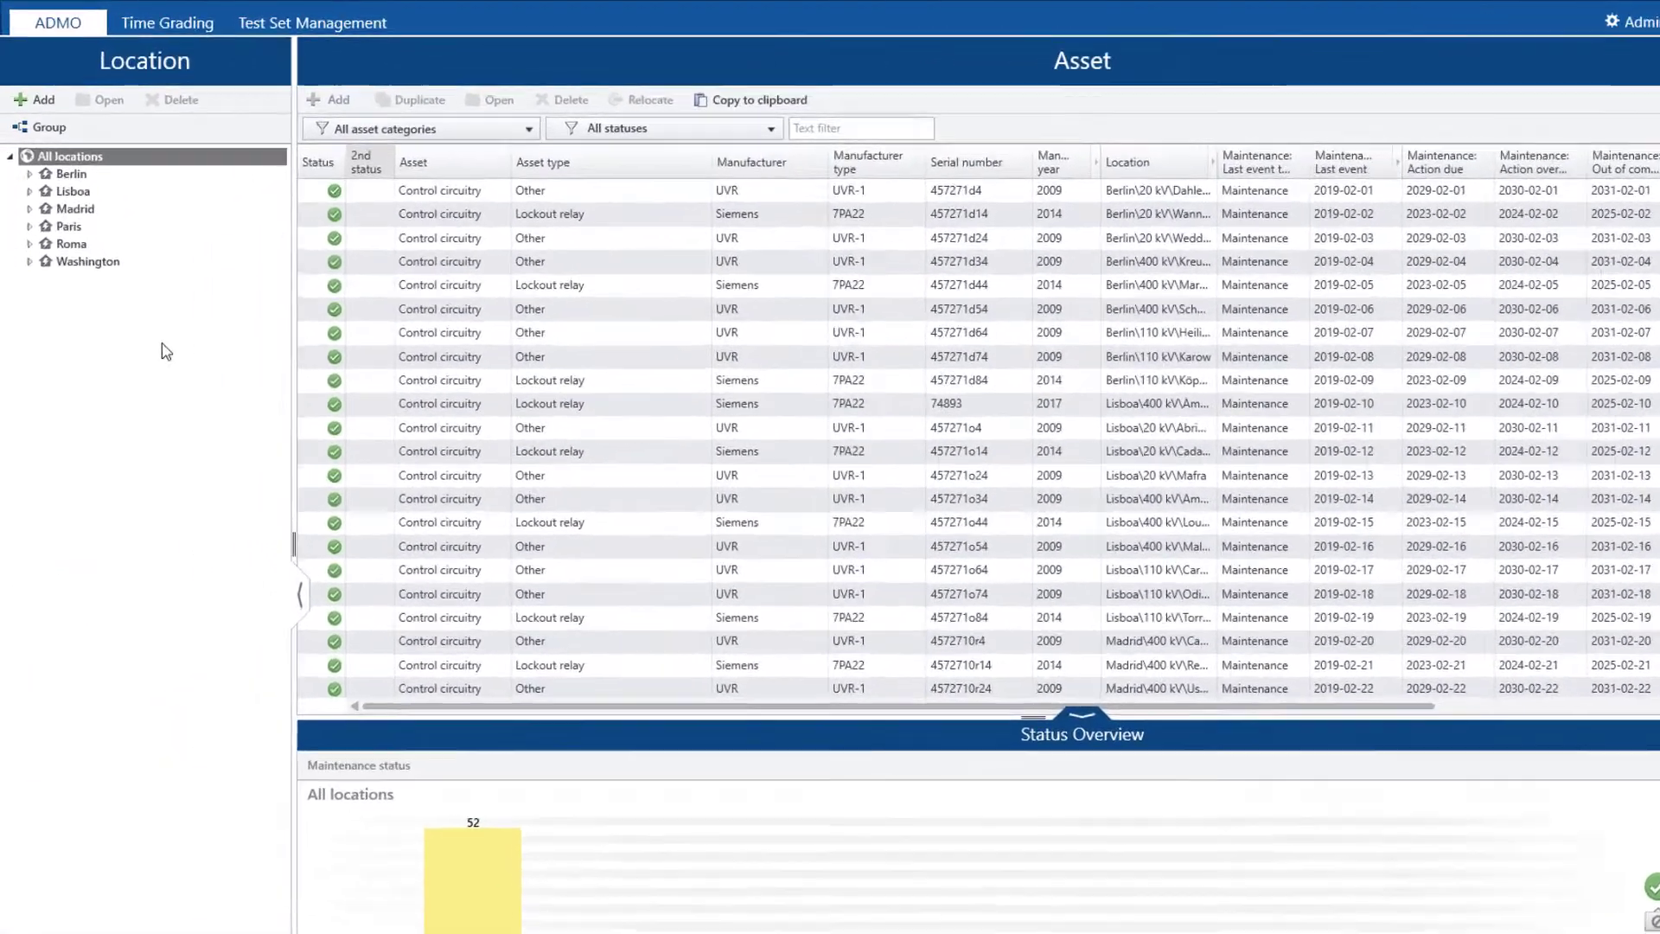
Expand Washington and its 110 kV level, then select 110 kV to list its 30 assets.
left_click(29, 261)
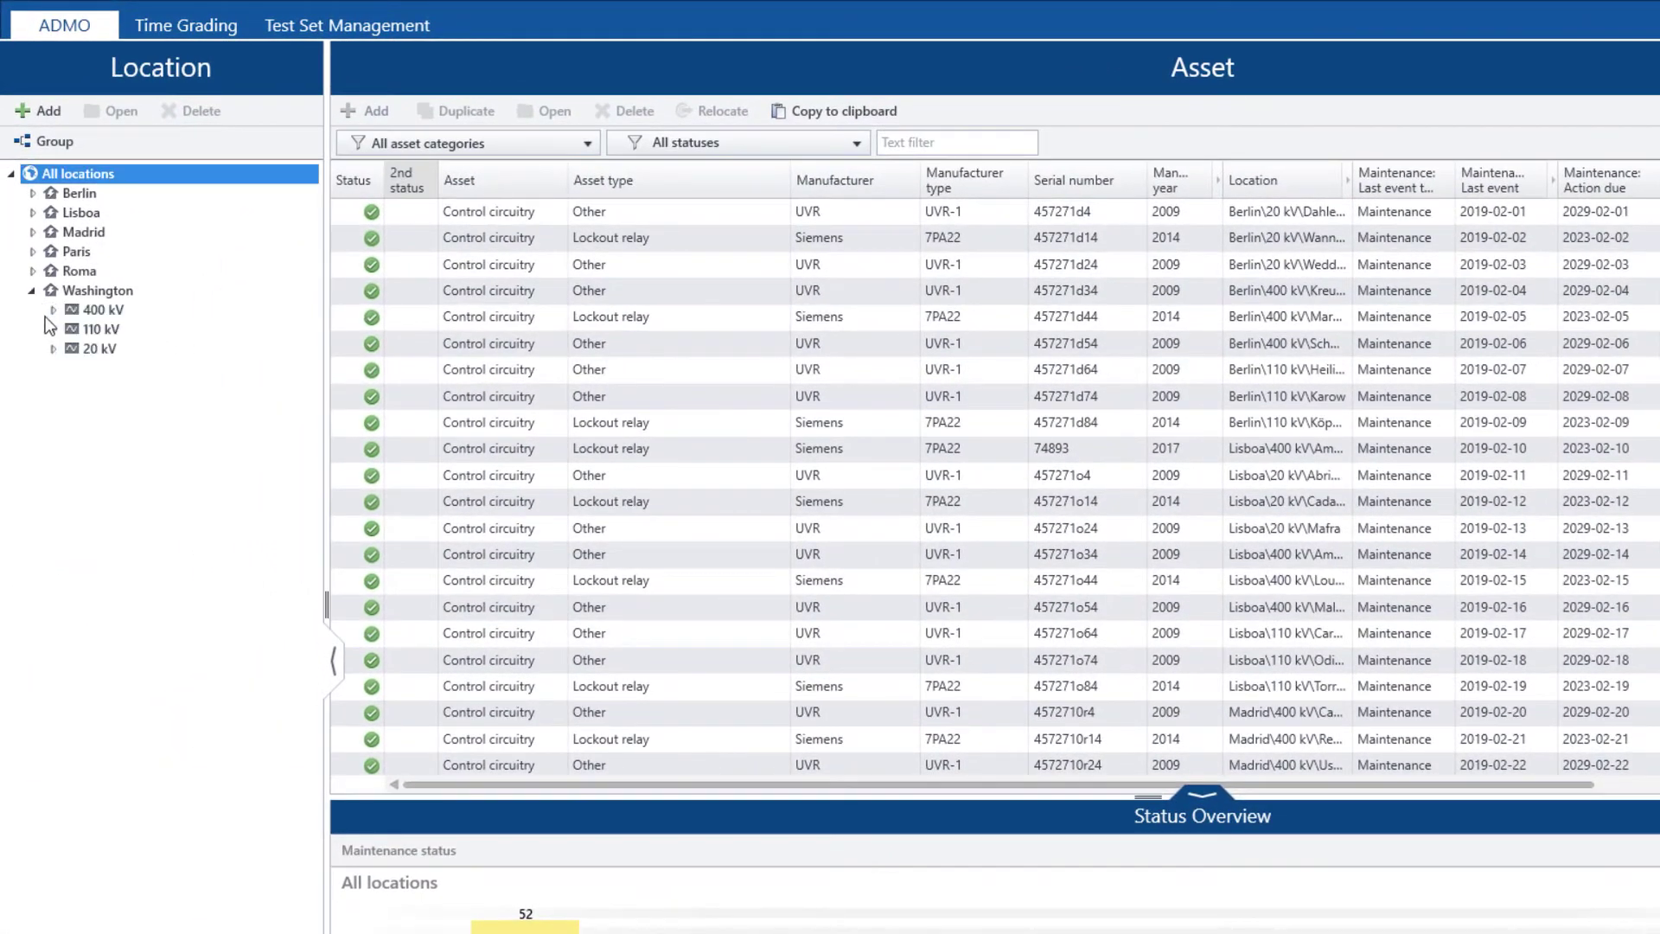
left_click(52, 328)
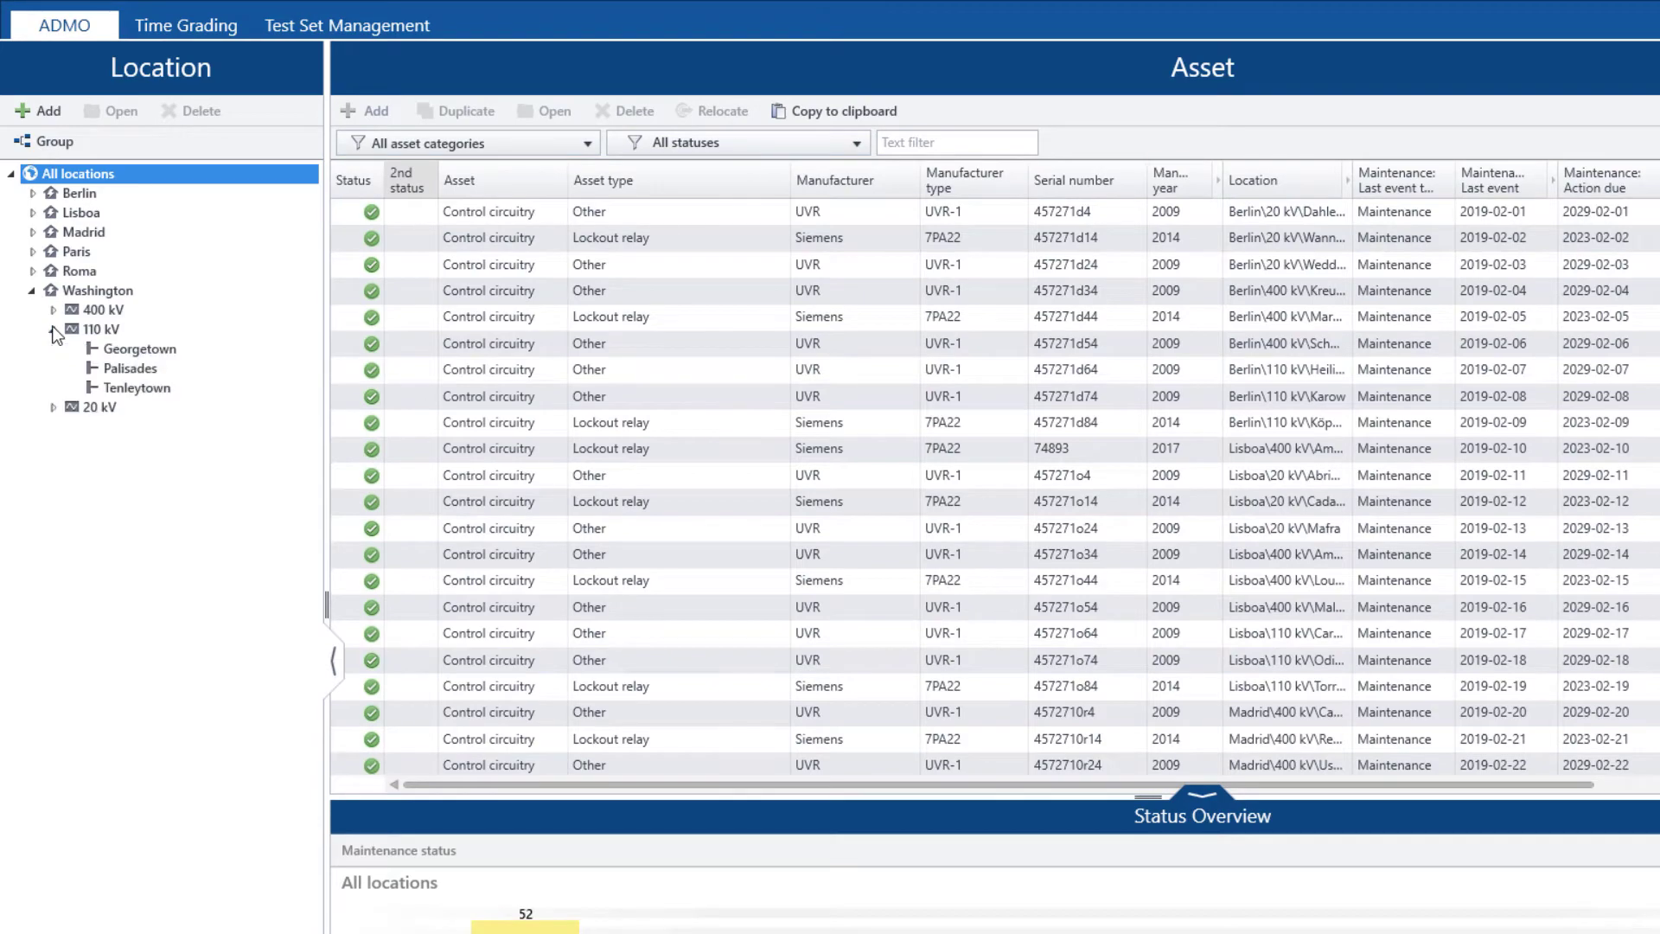
left_click(103, 330)
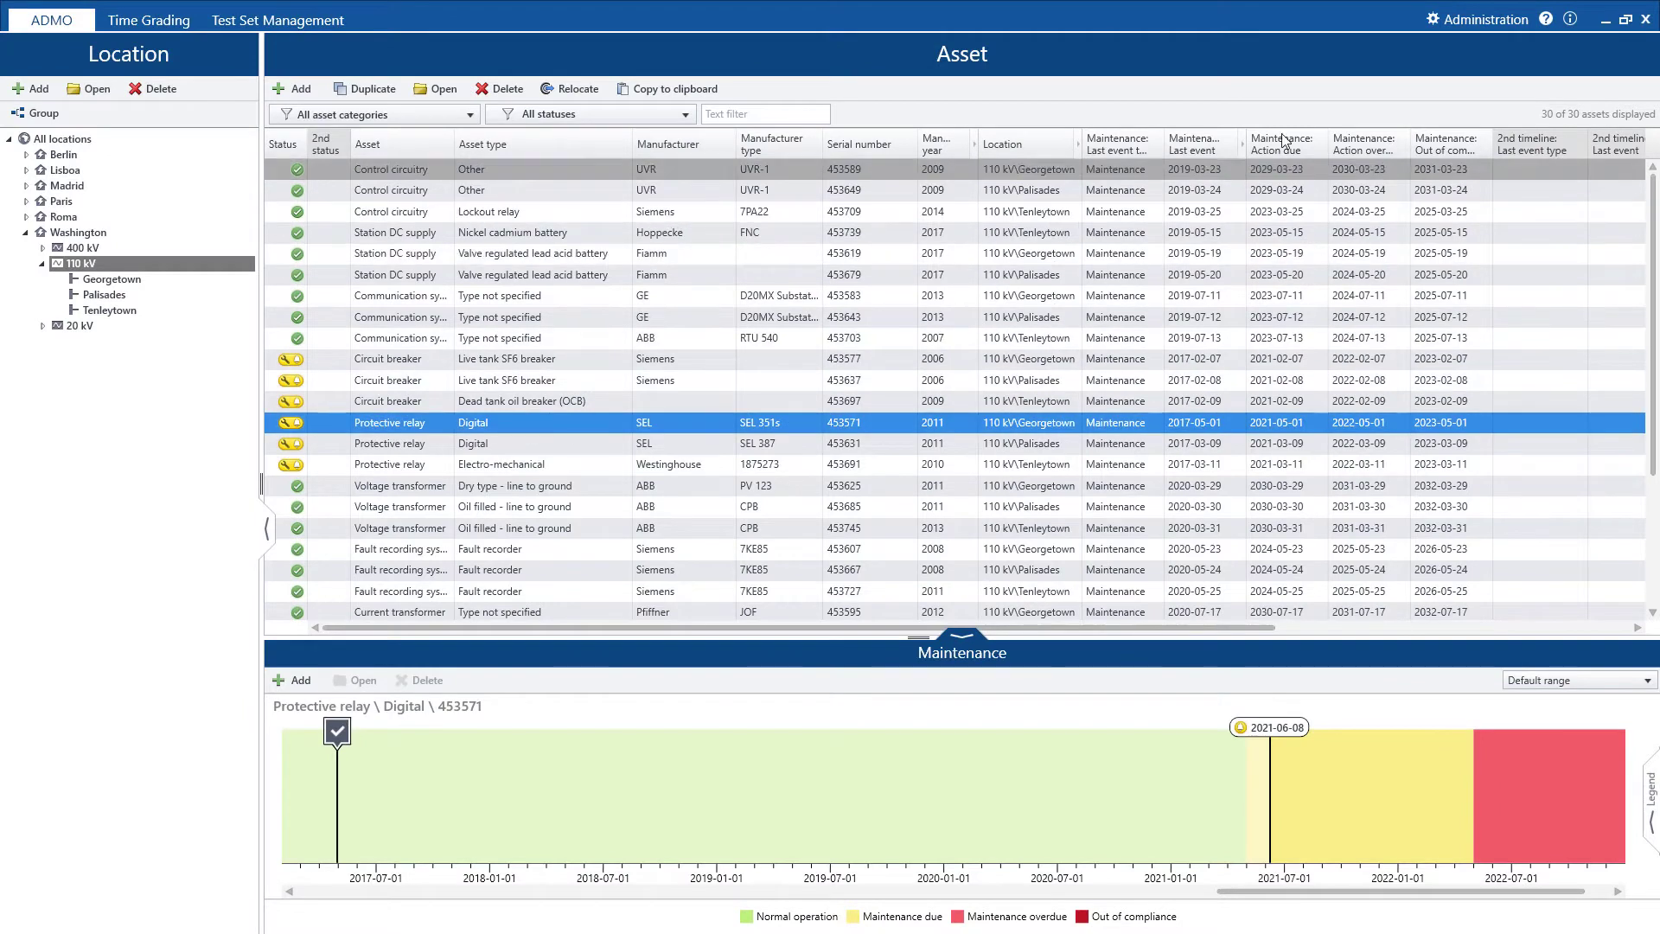
Open the Type library and browse Protective relay > SEL to highlight SEL 351s.
left_click(1485, 19)
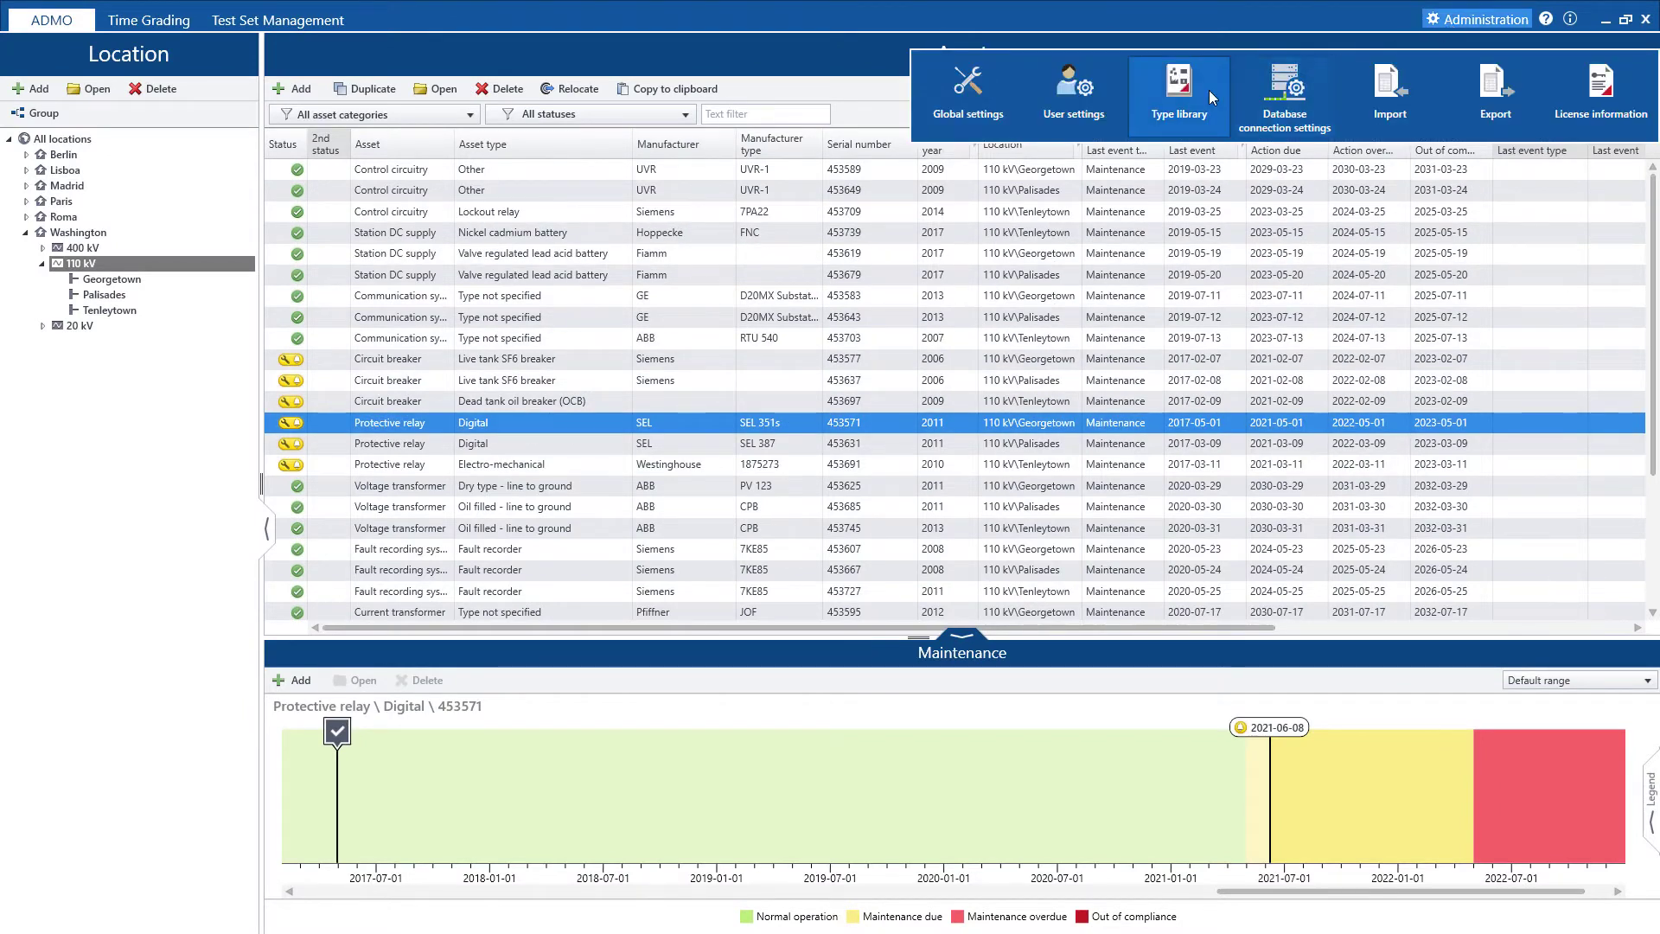
left_click(1178, 96)
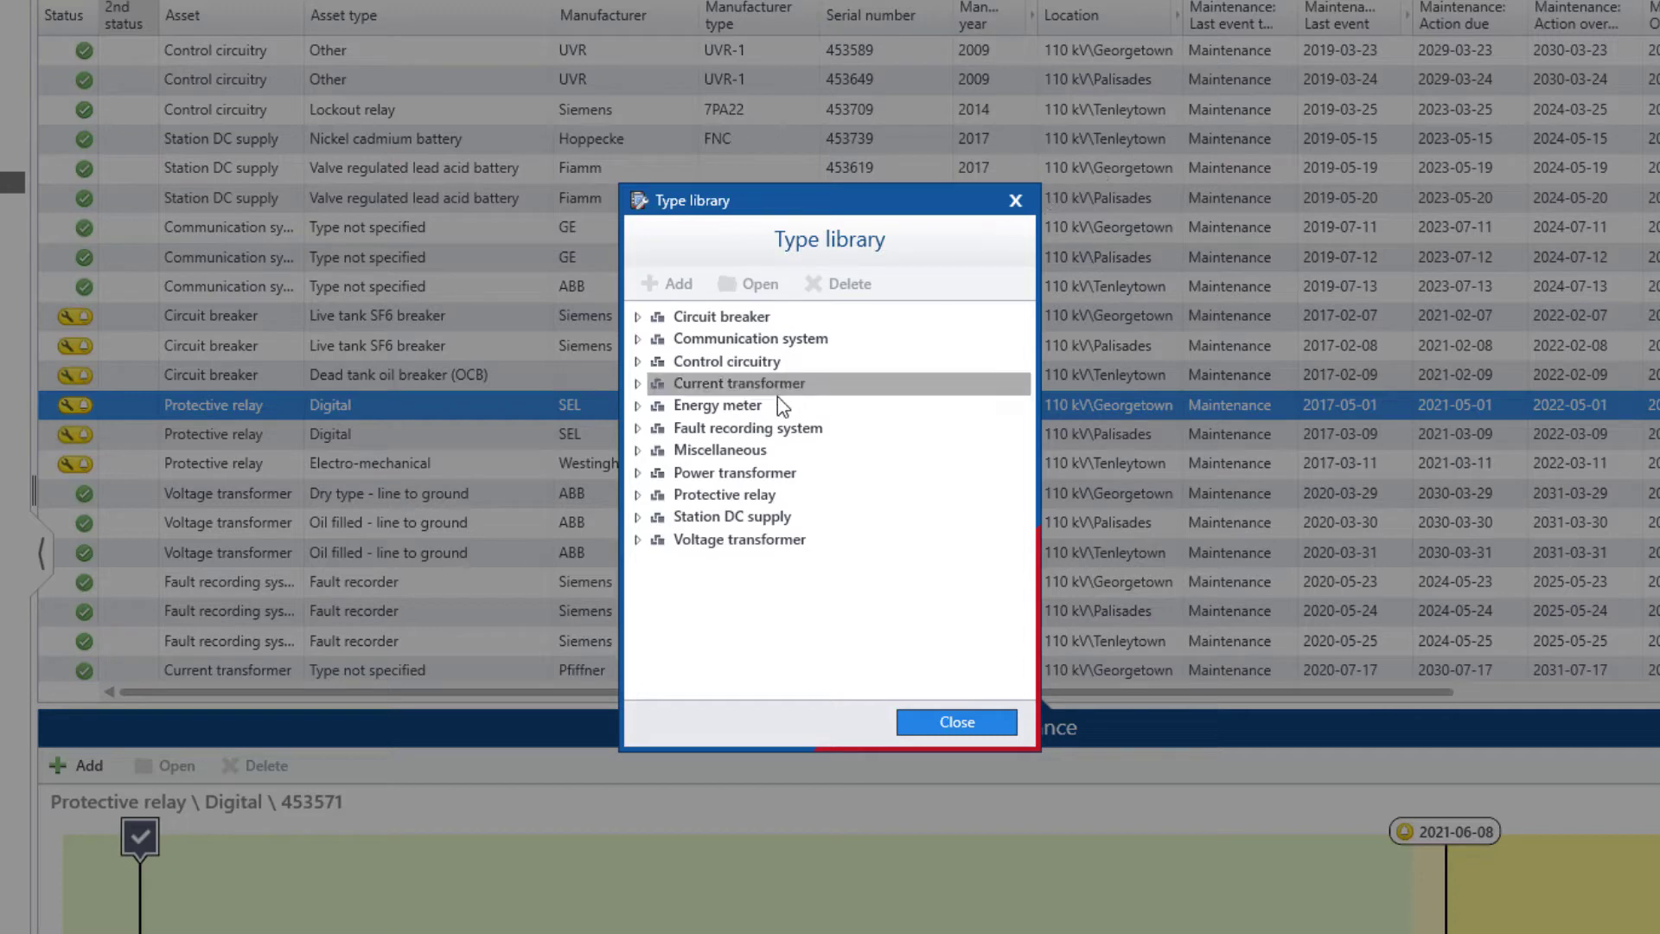
left_click(638, 494)
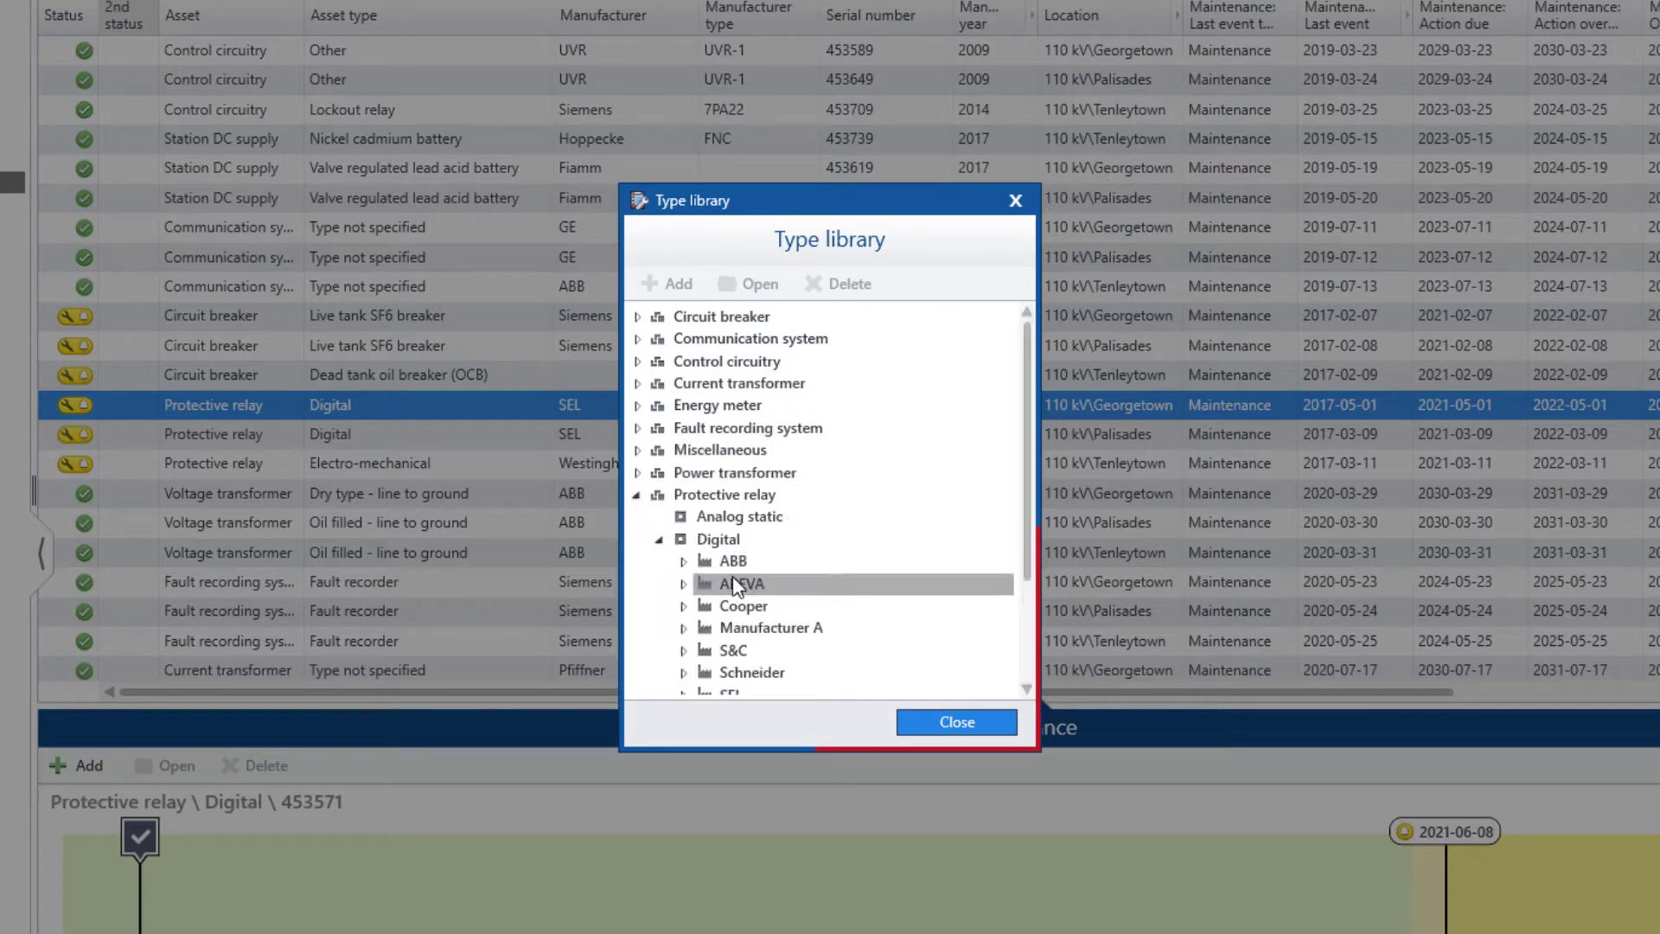
left_click(684, 589)
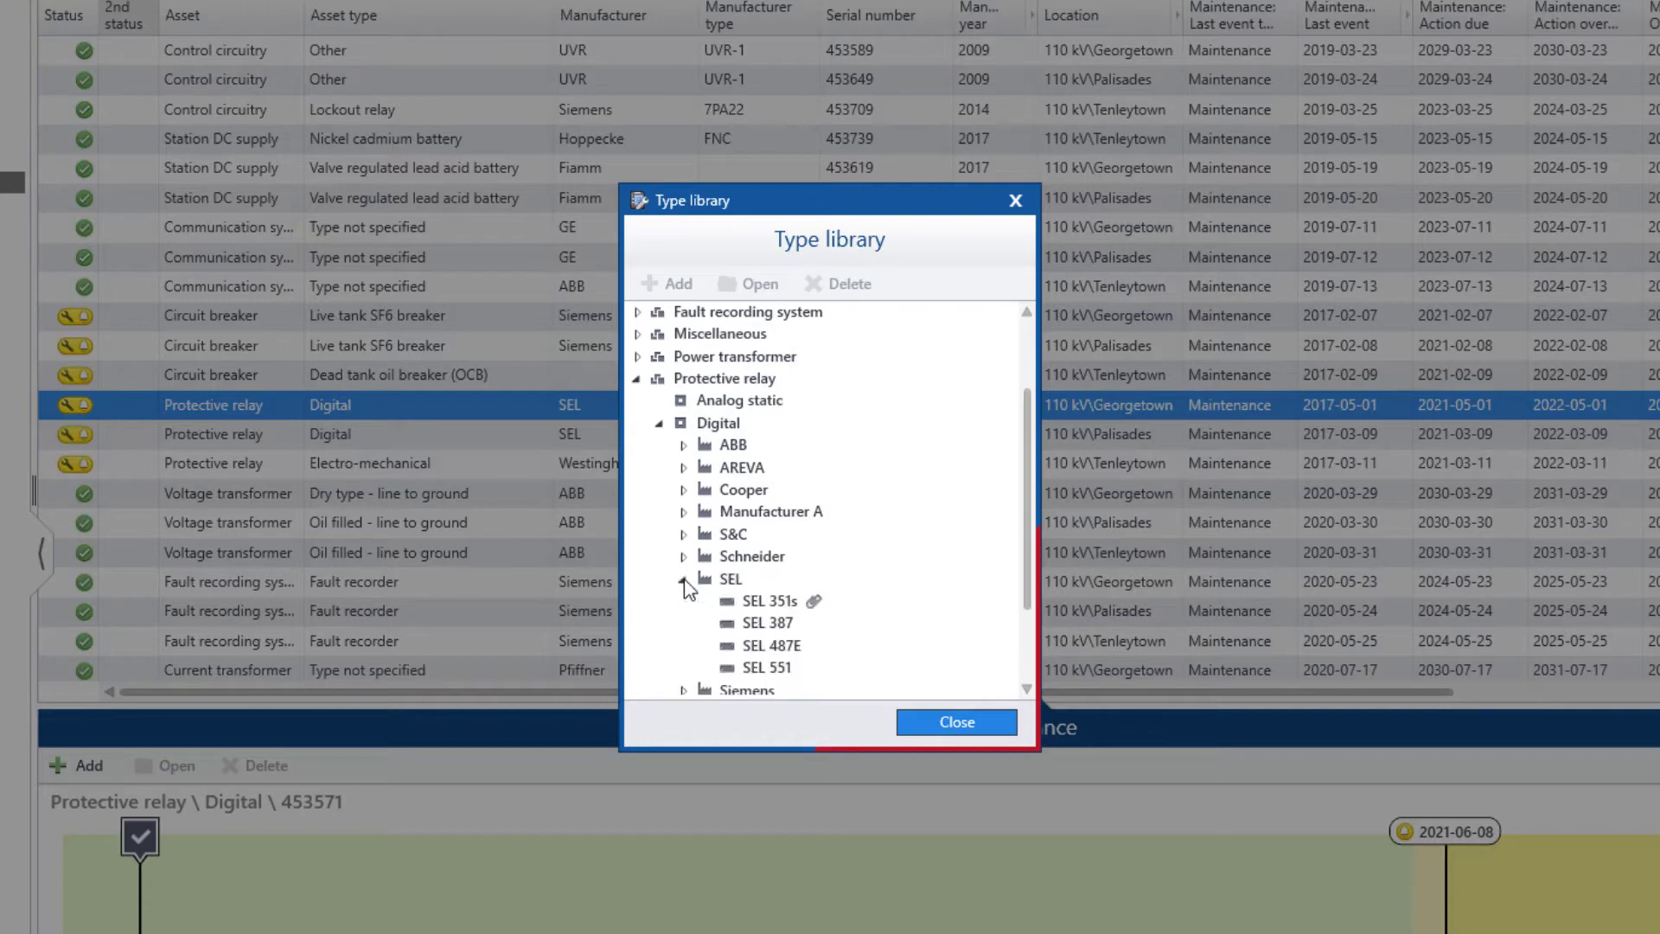
left_click(765, 602)
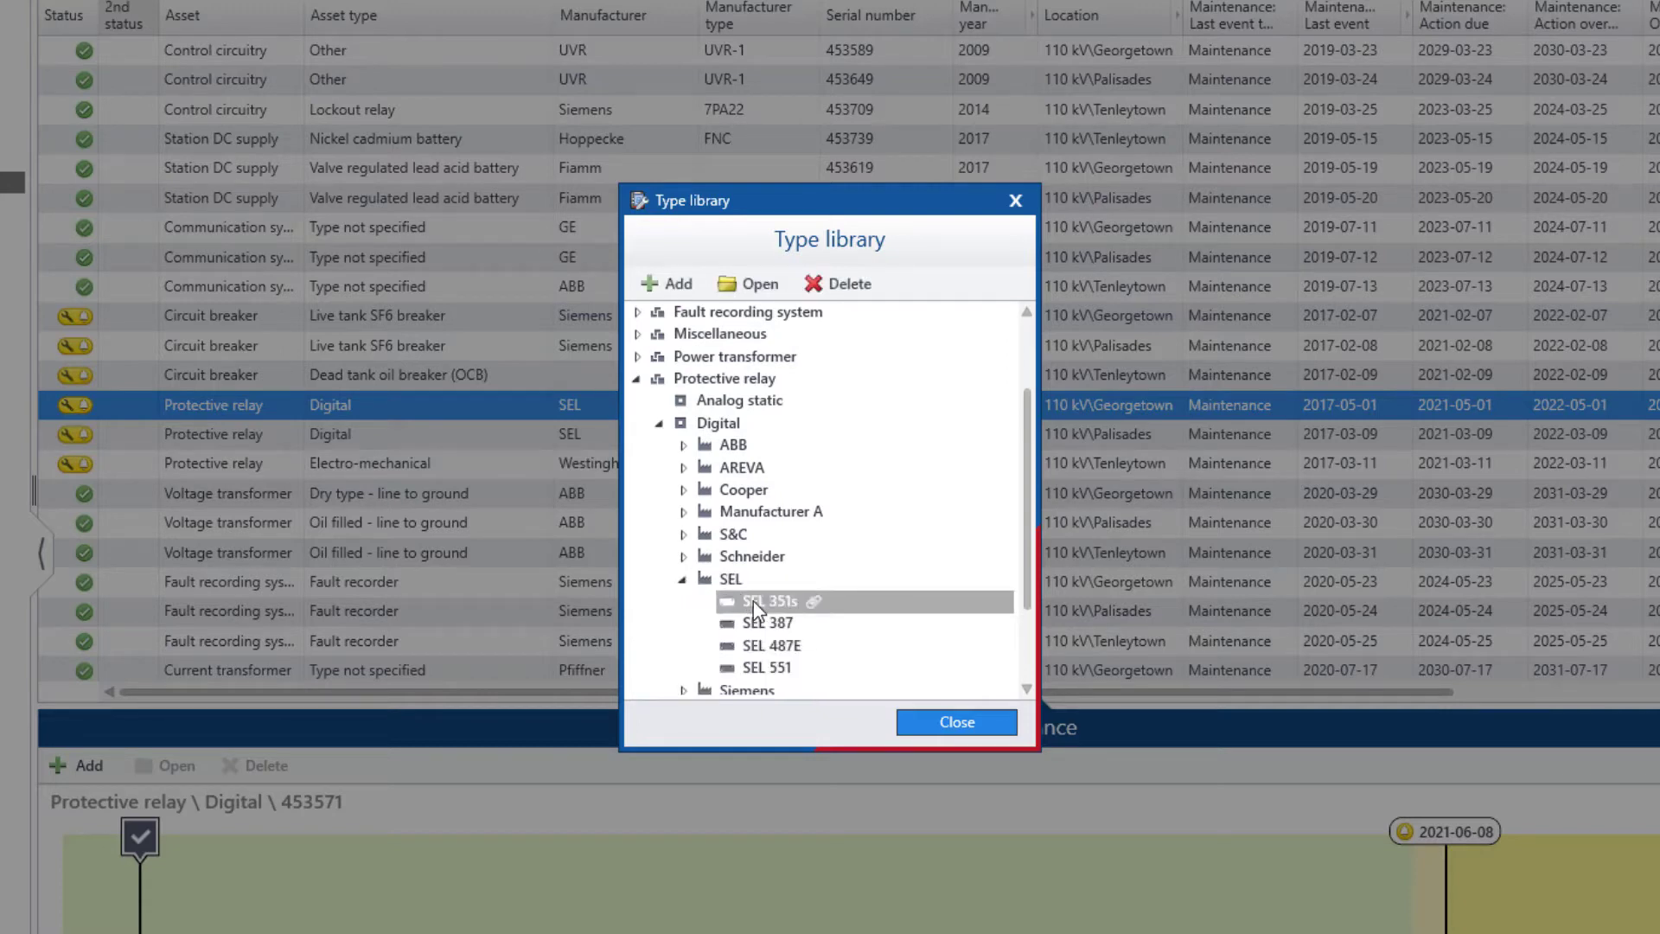
Open the SEL 351s type and review its general data, asset attachments and test templates.
double_click(760, 602)
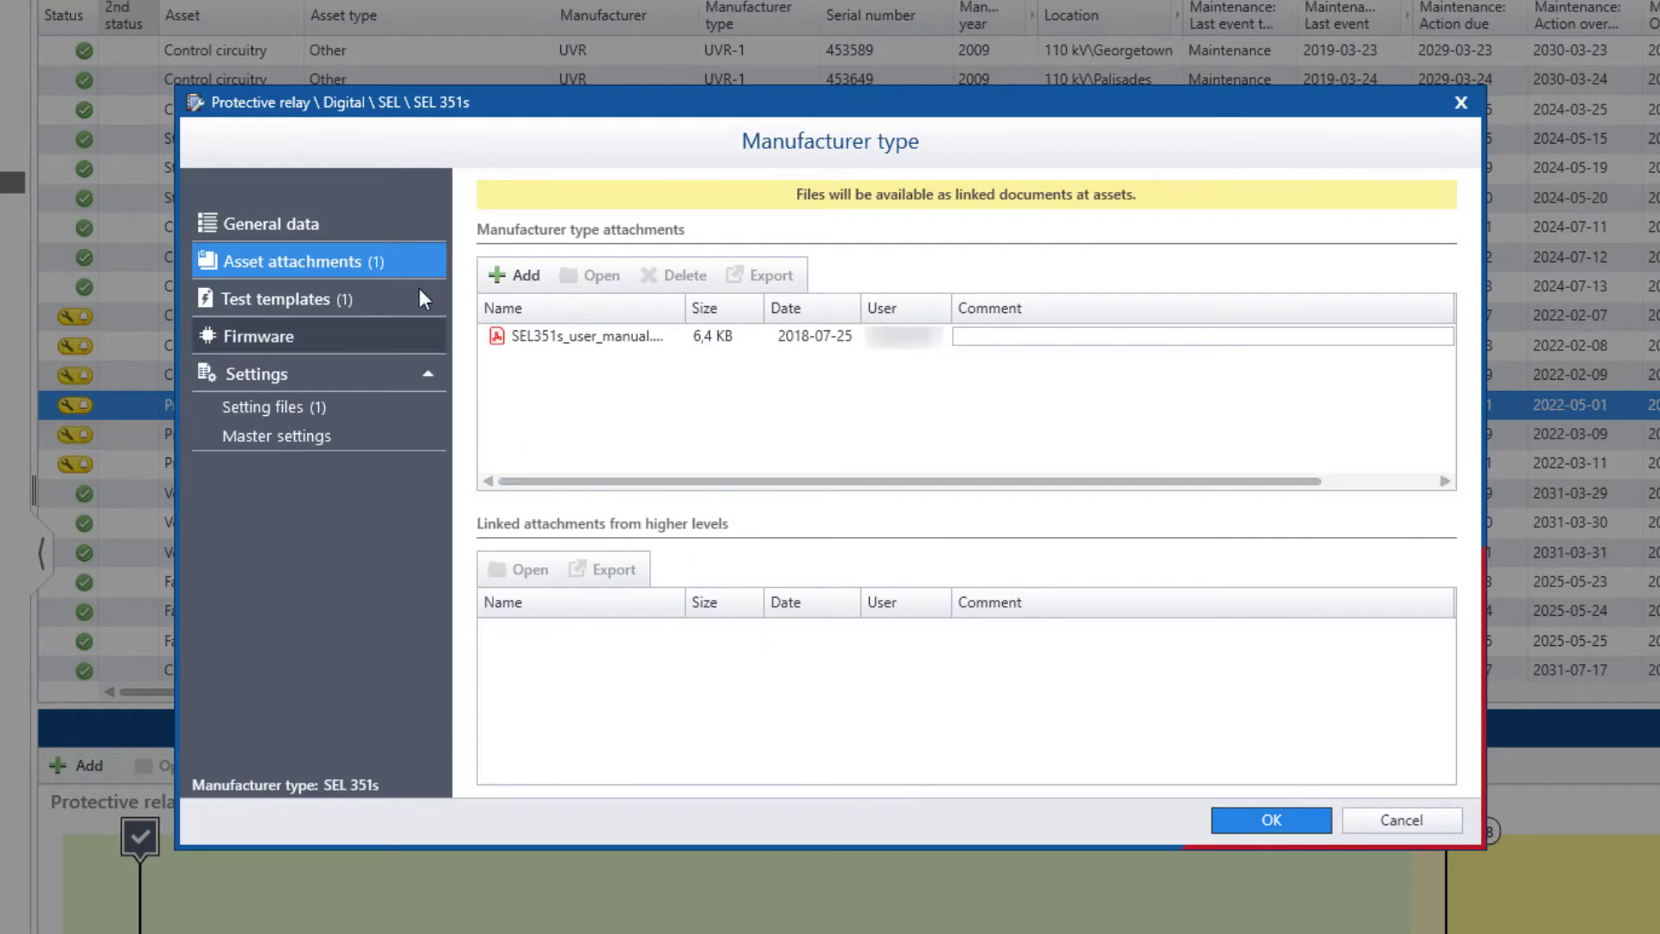
left_click(270, 223)
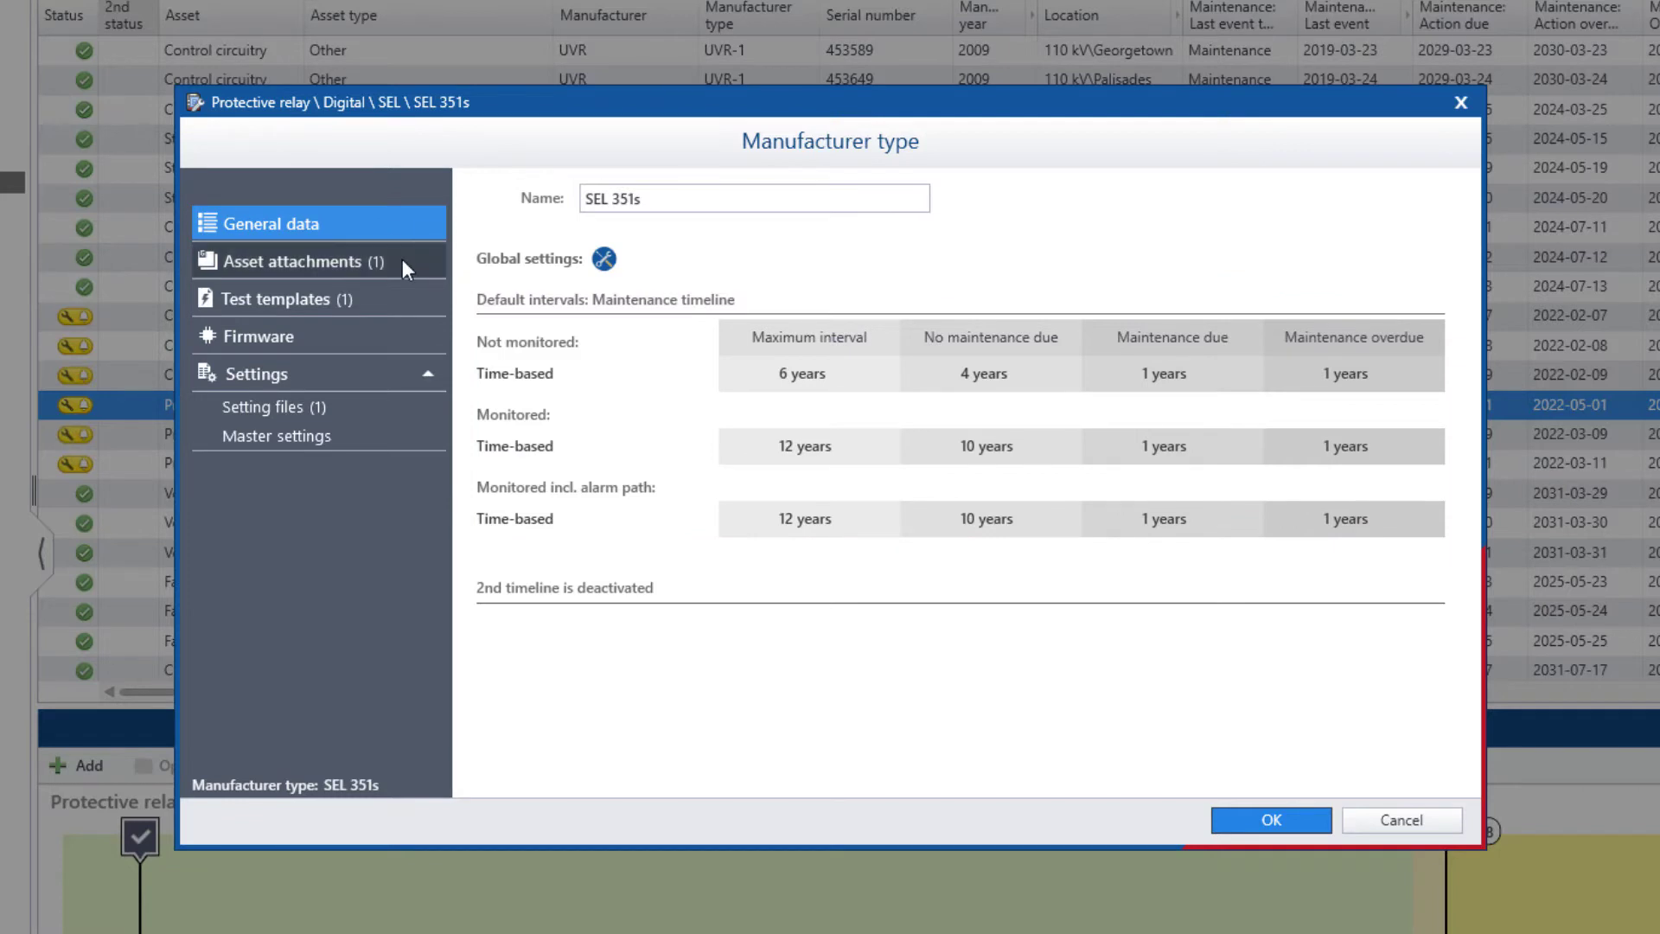
left_click(294, 261)
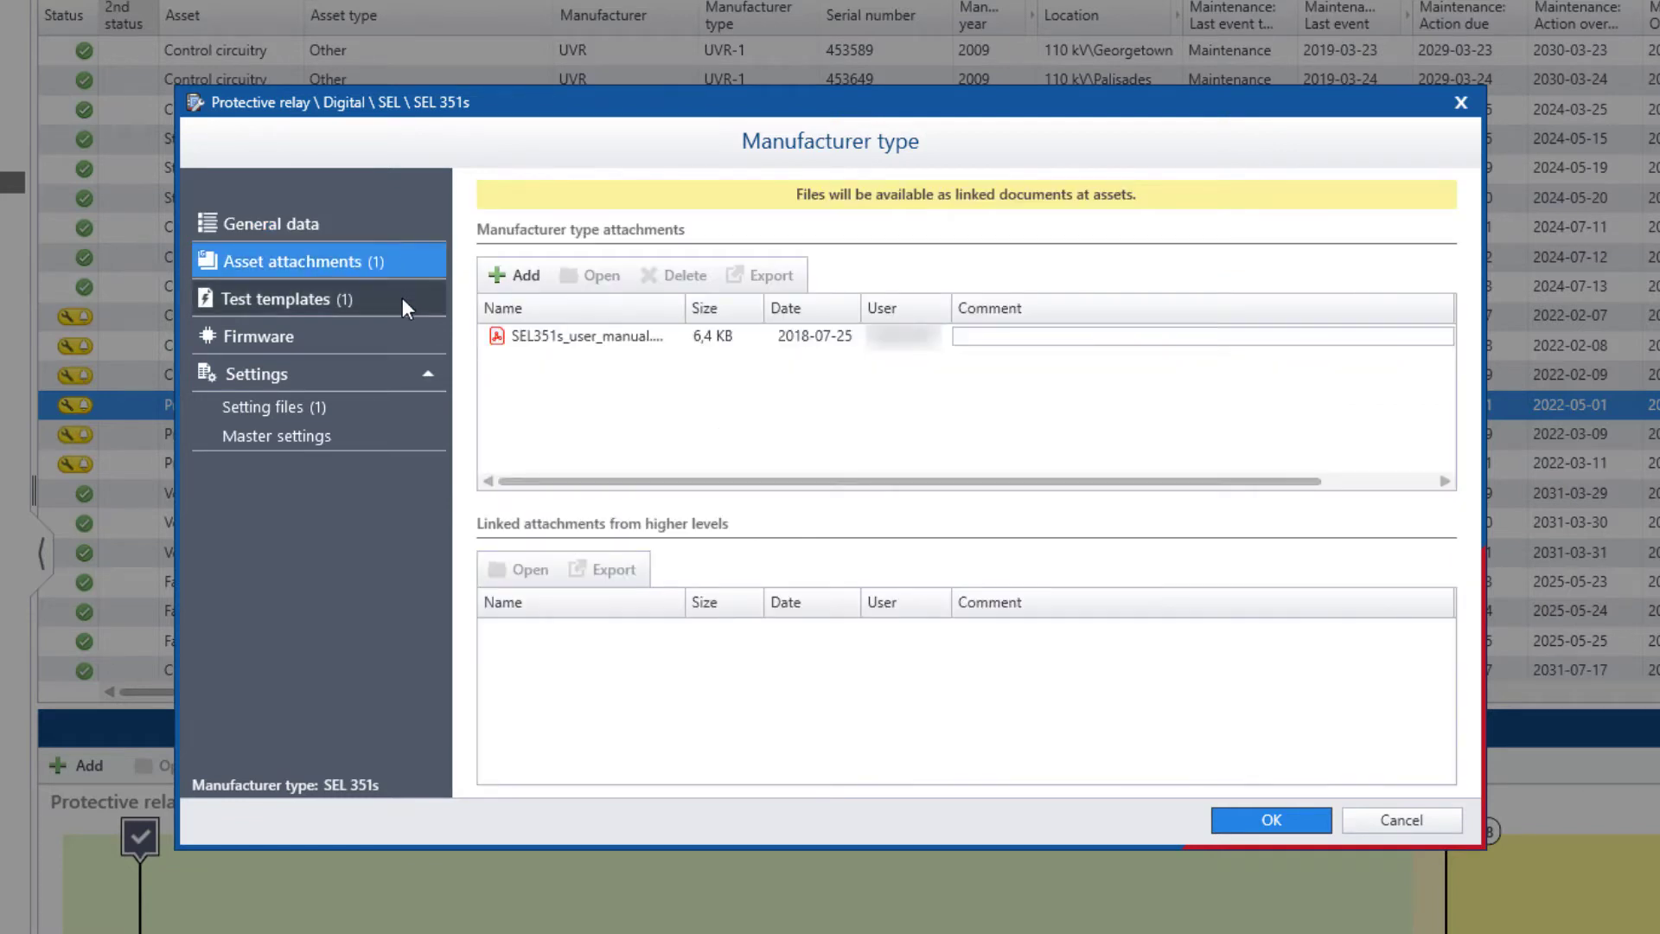
left_click(279, 299)
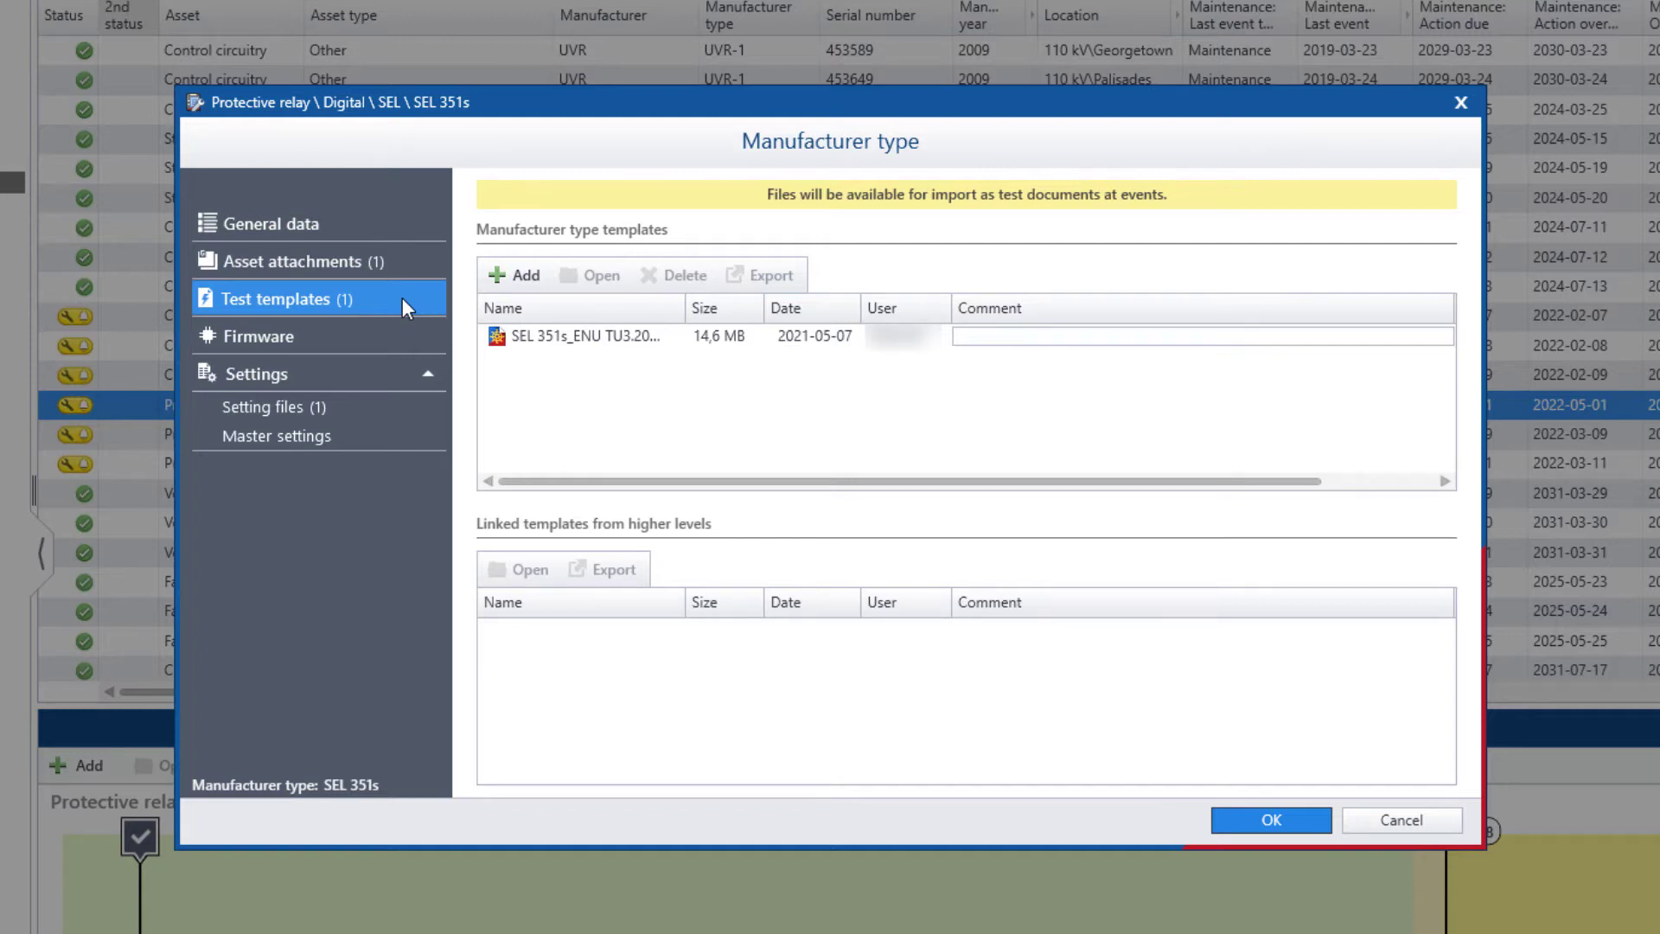
Review the SEL 351s firmware and setting files, then close the type details with OK.
left_click(577, 335)
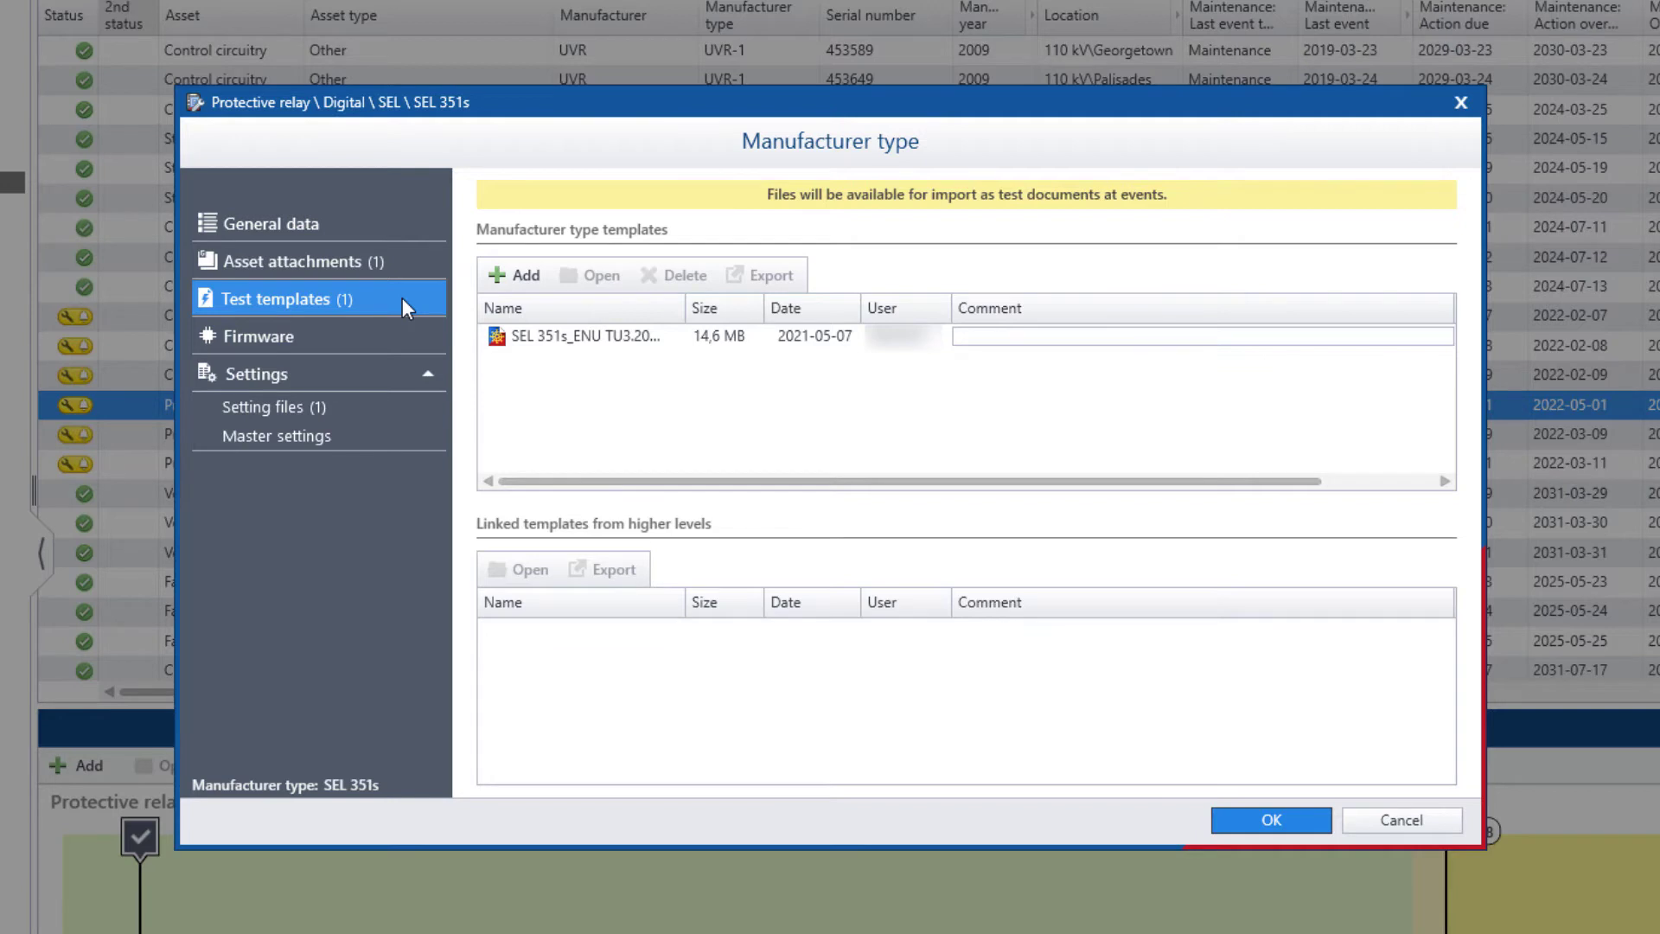
left_click(258, 335)
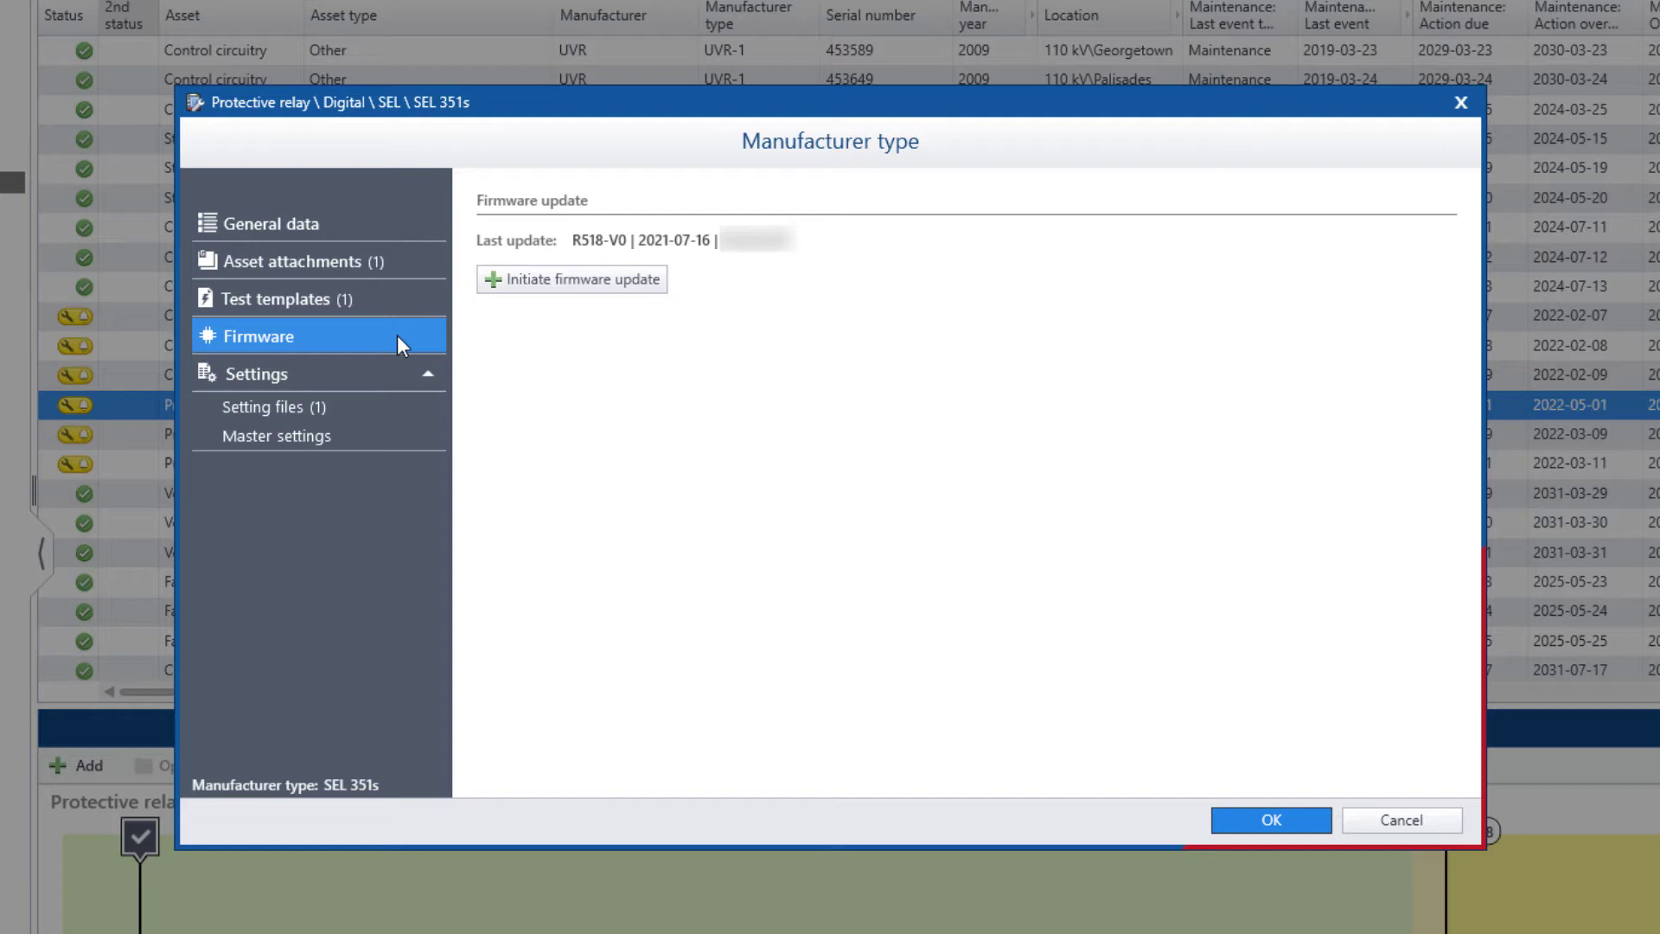
left_click(274, 407)
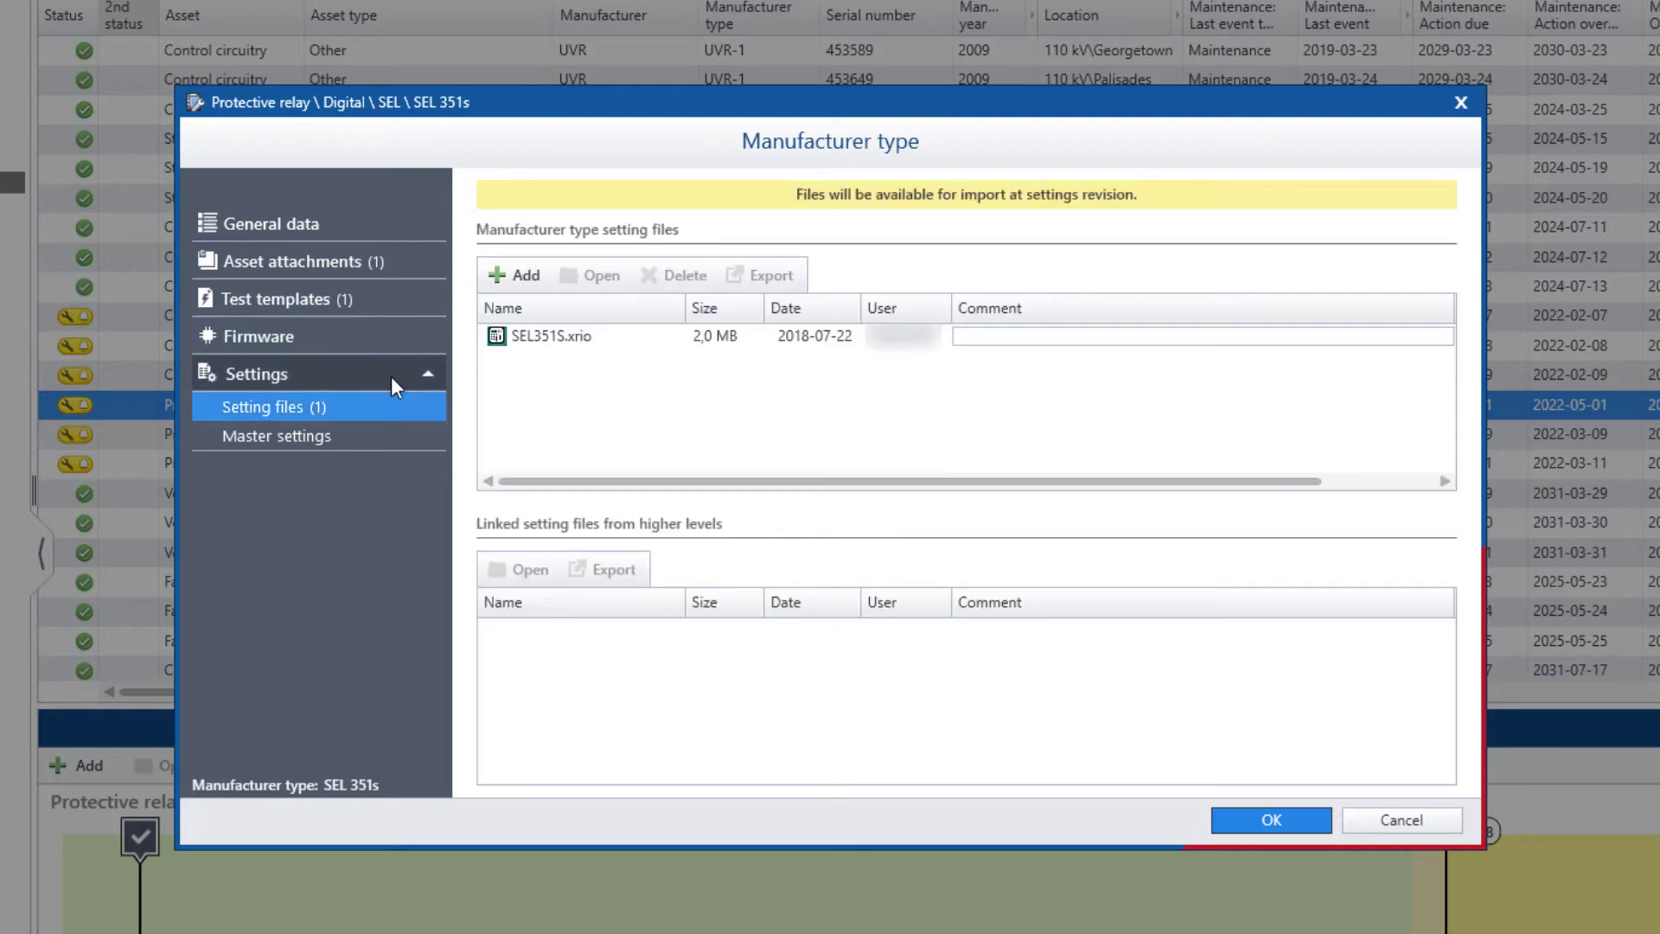
left_click(540, 335)
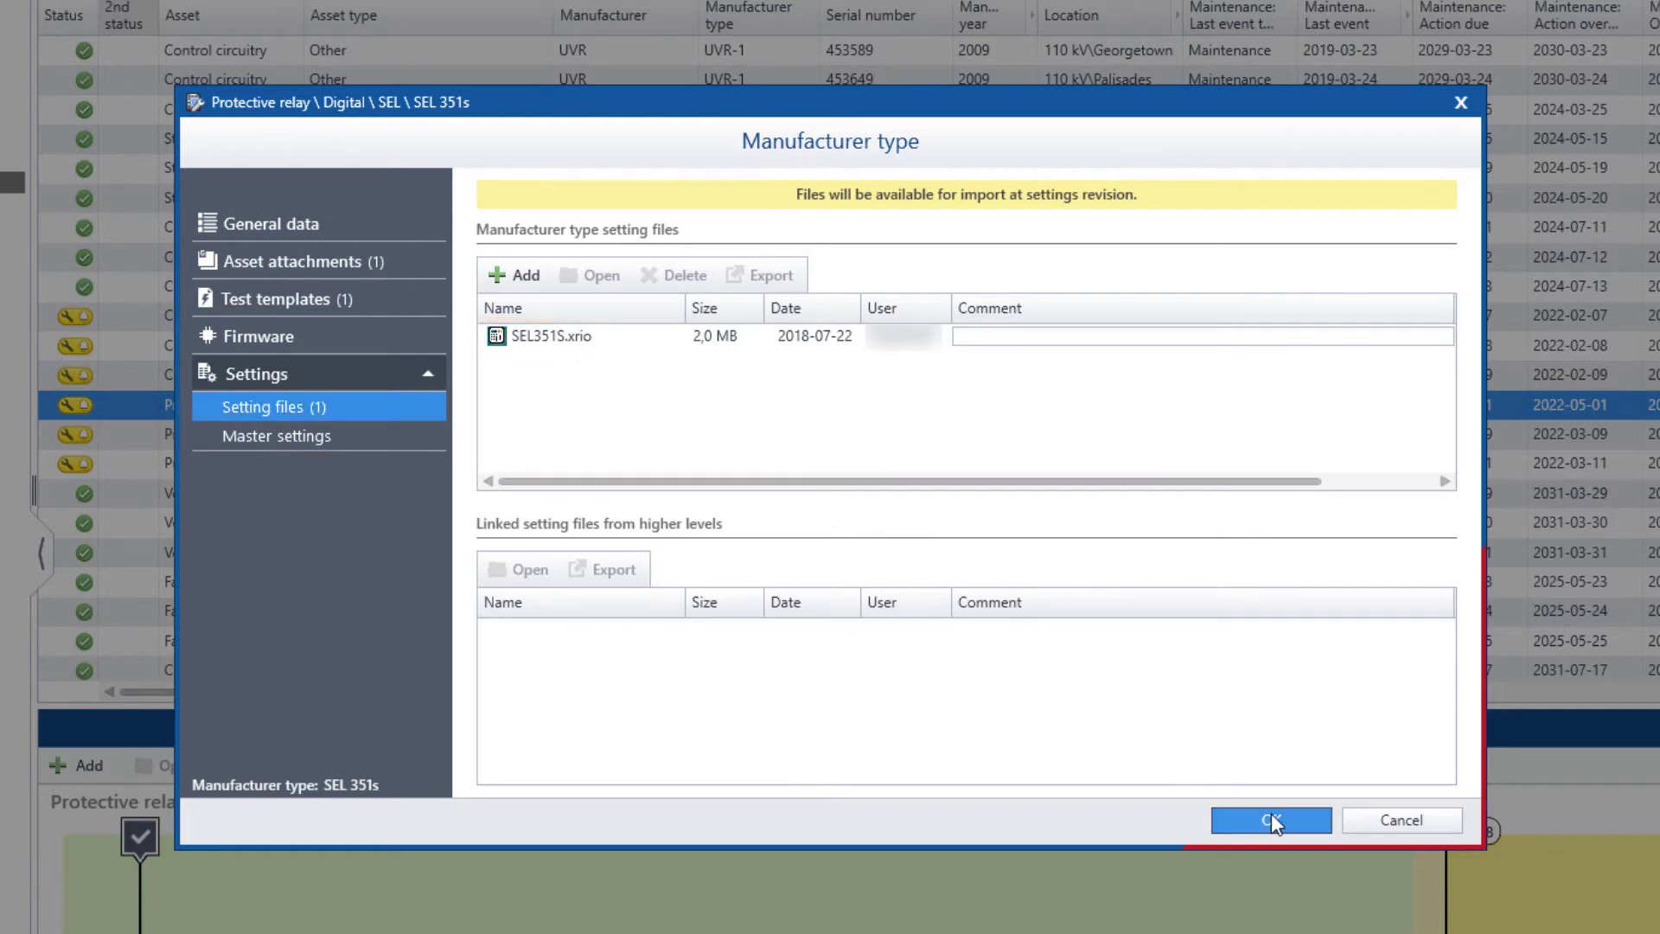
left_click(1270, 820)
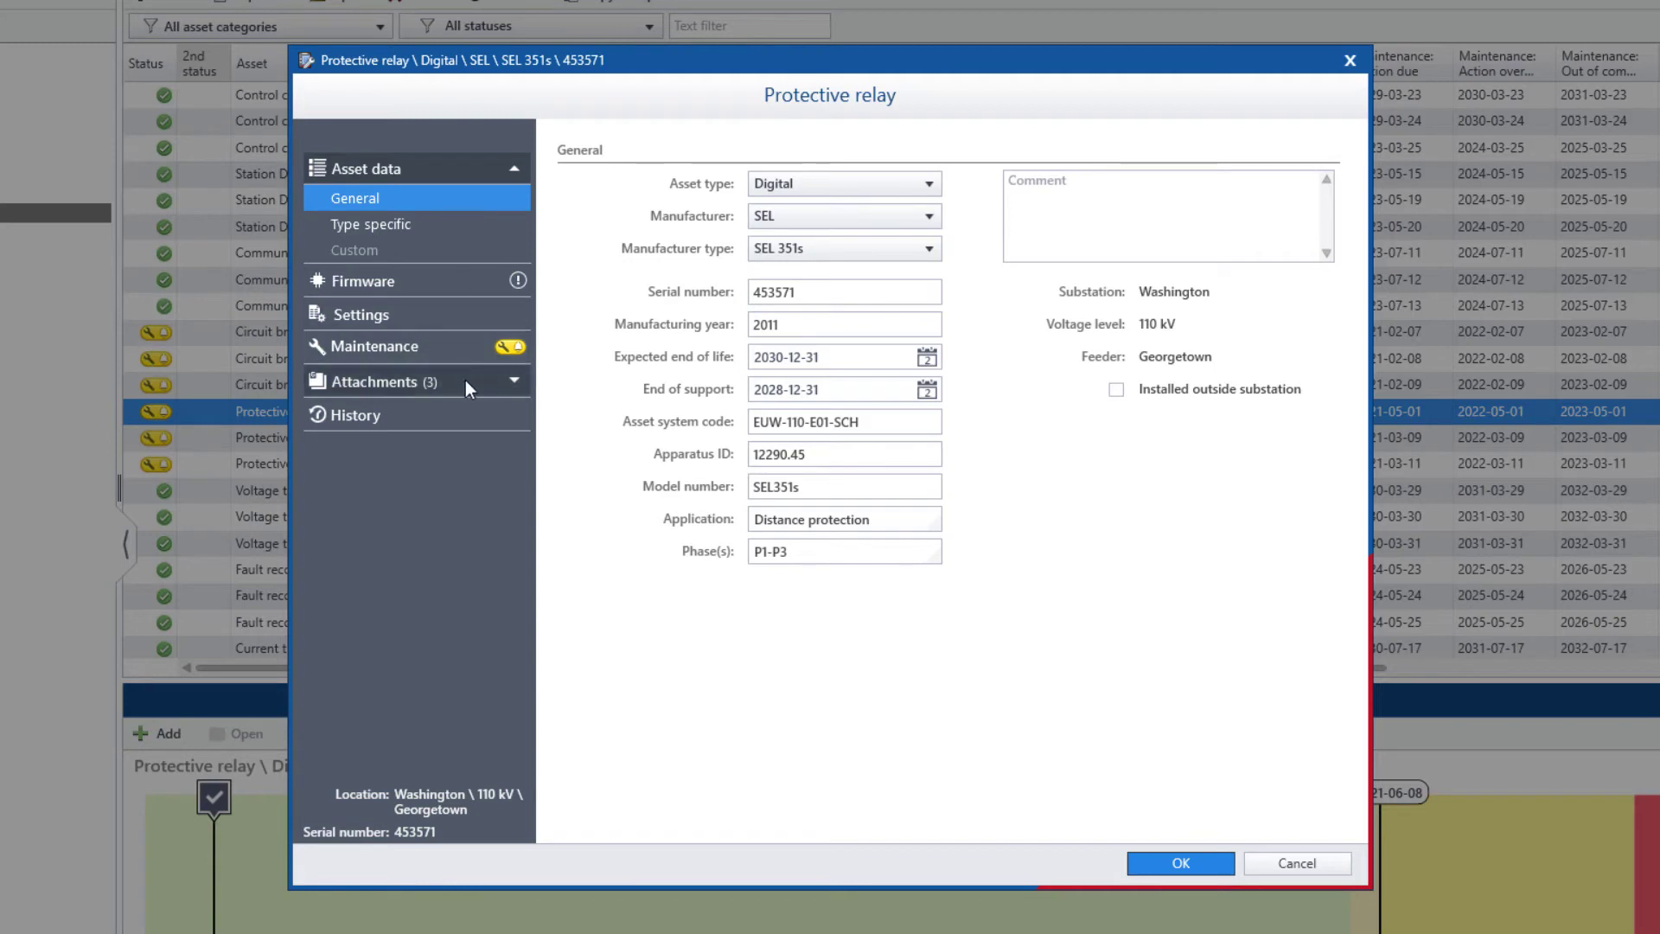
Check relay 453571's attachments and its firmware update warning from FW12.2017 to R518-V0.
left_click(376, 381)
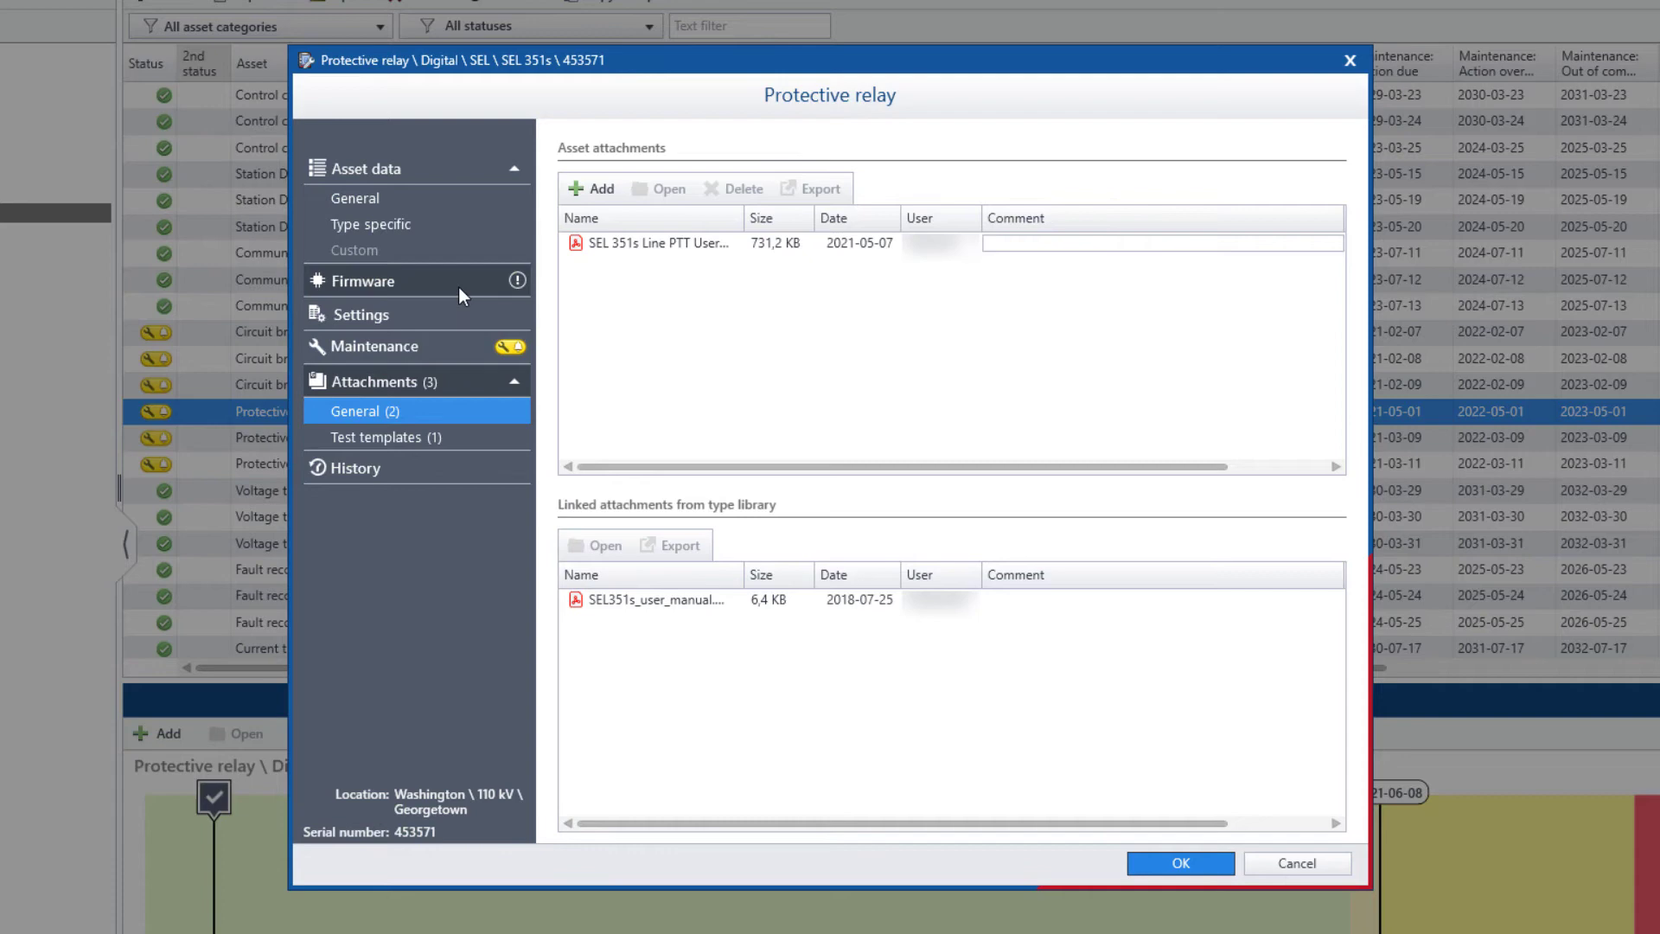
left_click(364, 280)
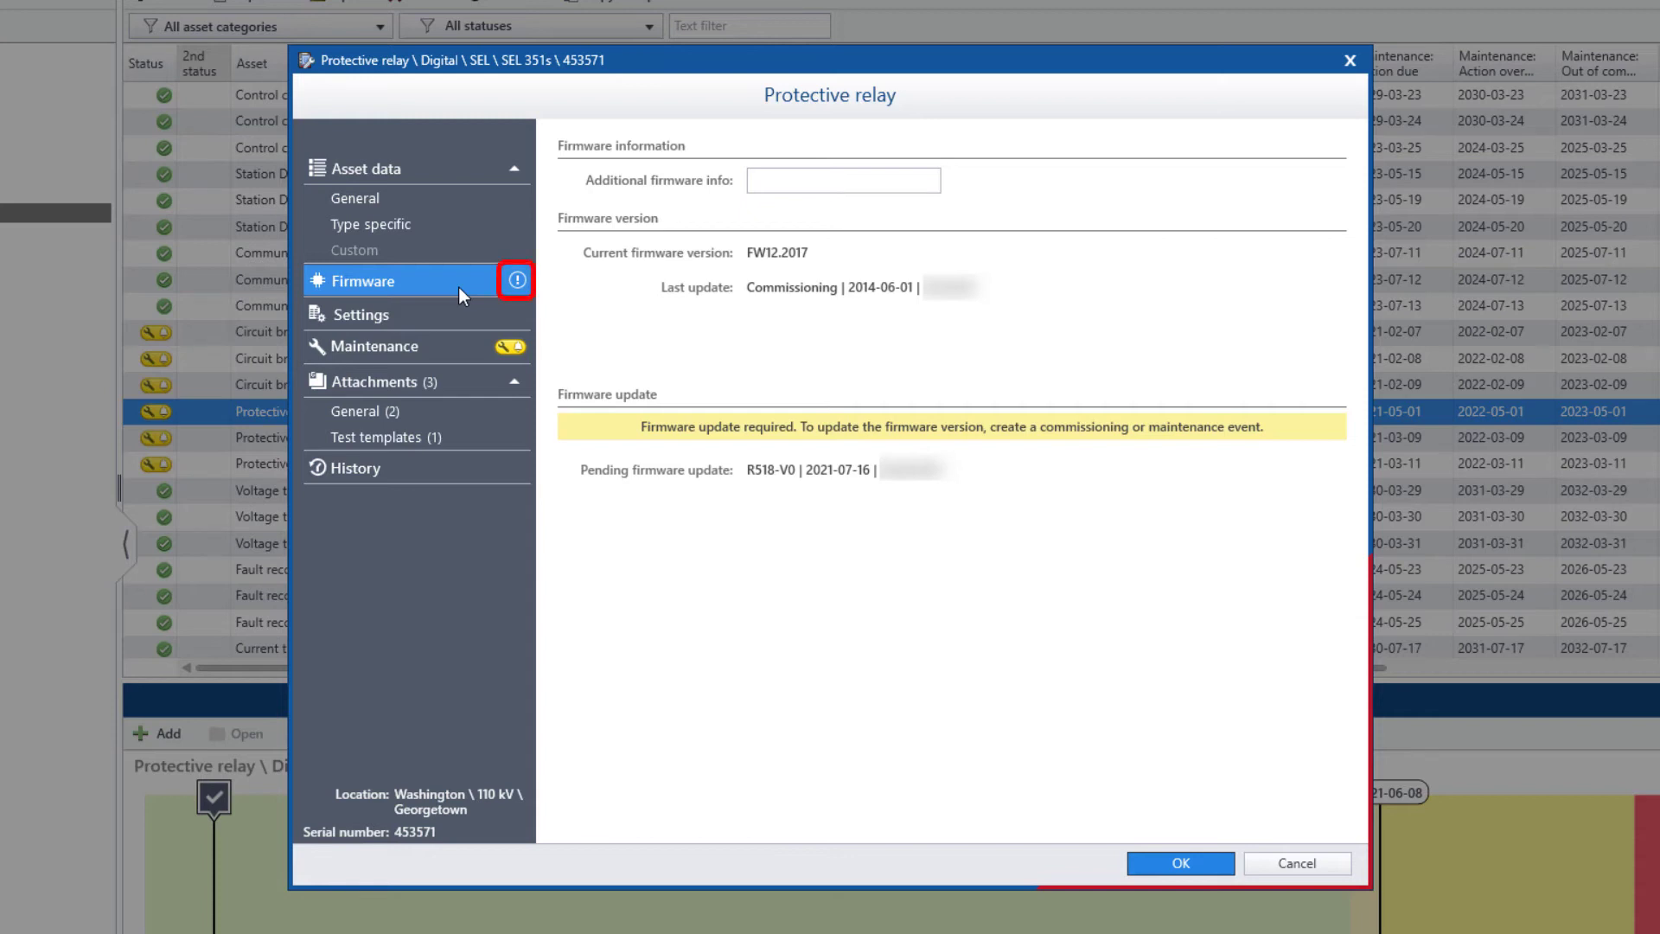
mouse_move(466, 316)
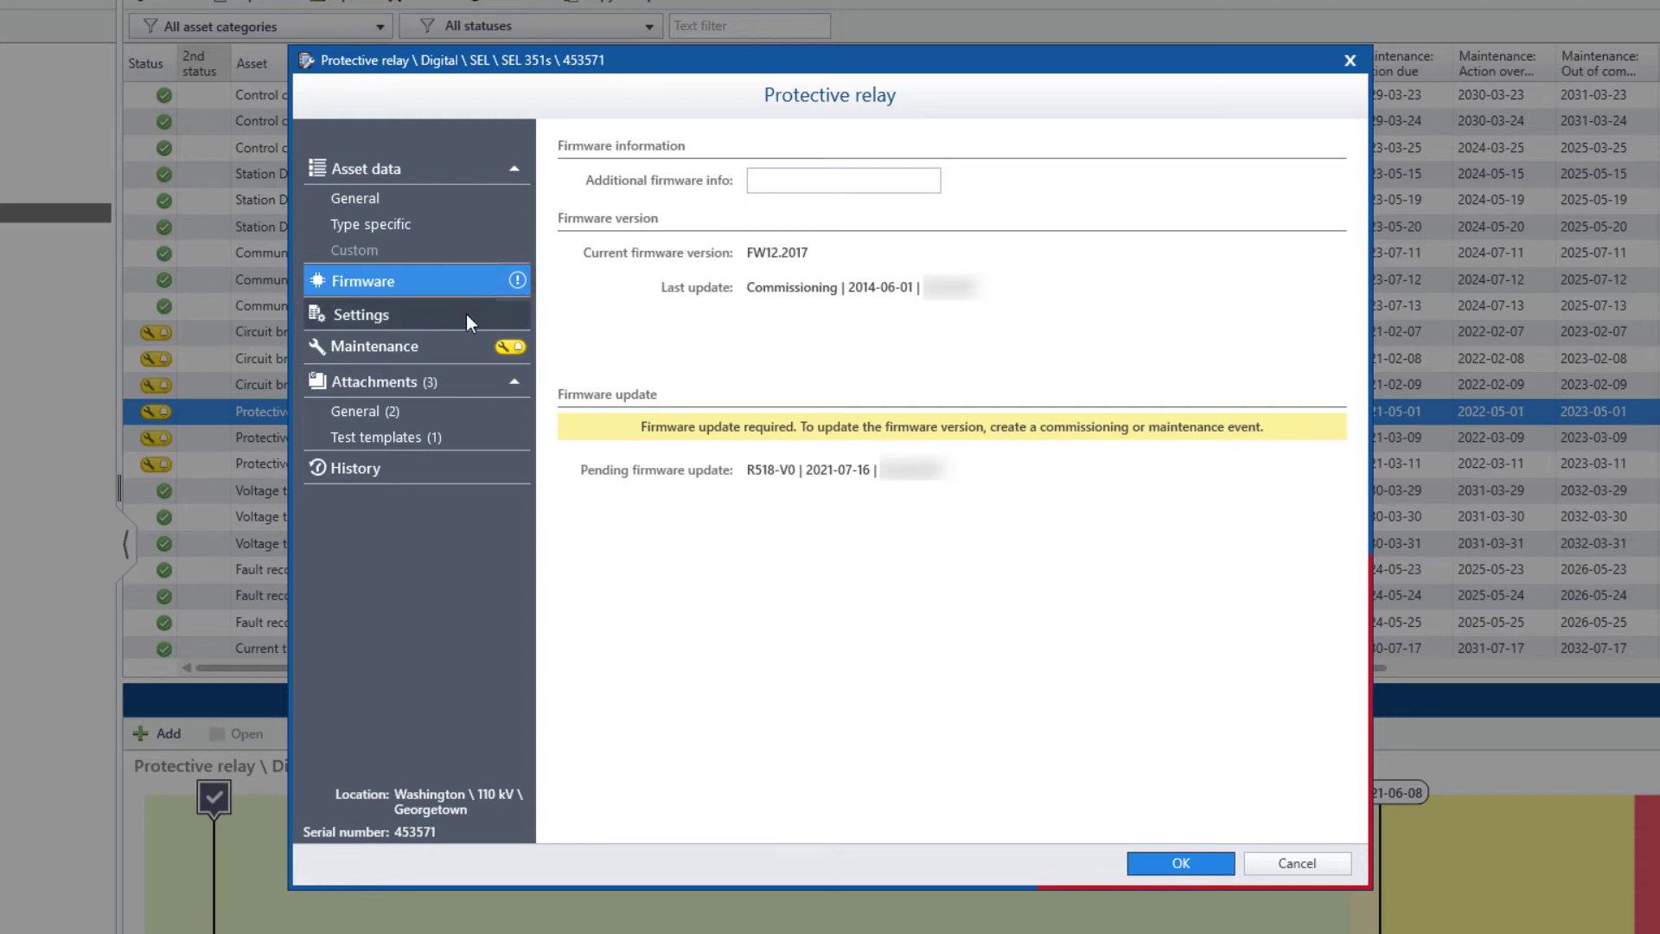
Review relay 453571's four settings revisions and its time-based maintenance program with maintenance due.
left_click(361, 314)
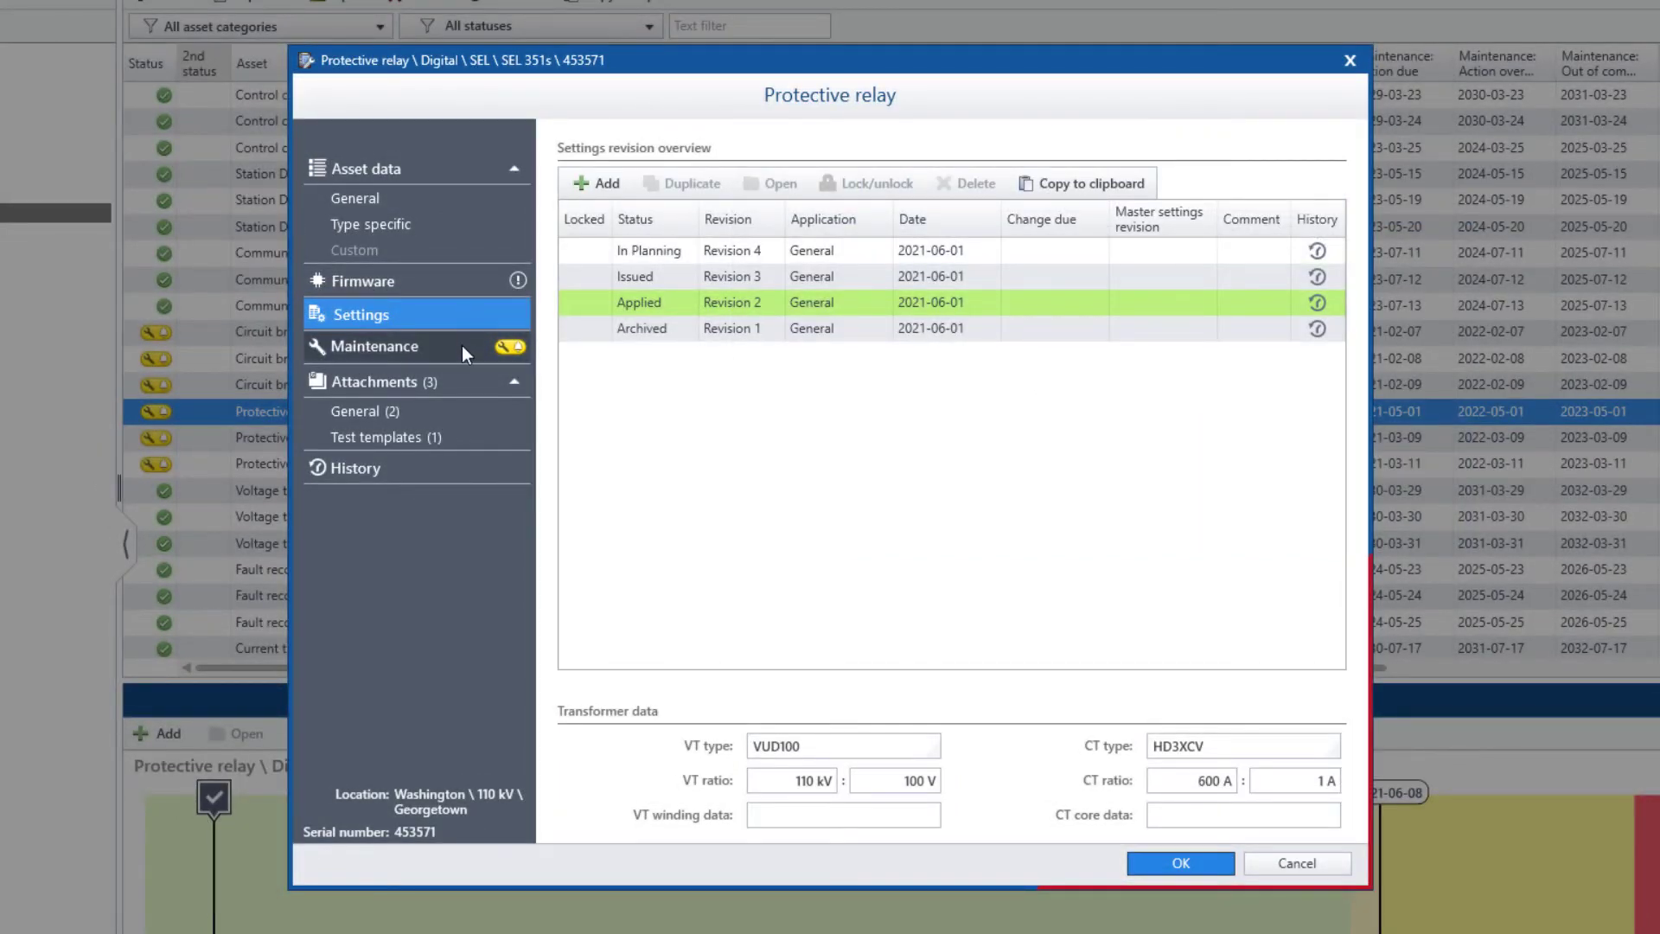
left_click(376, 345)
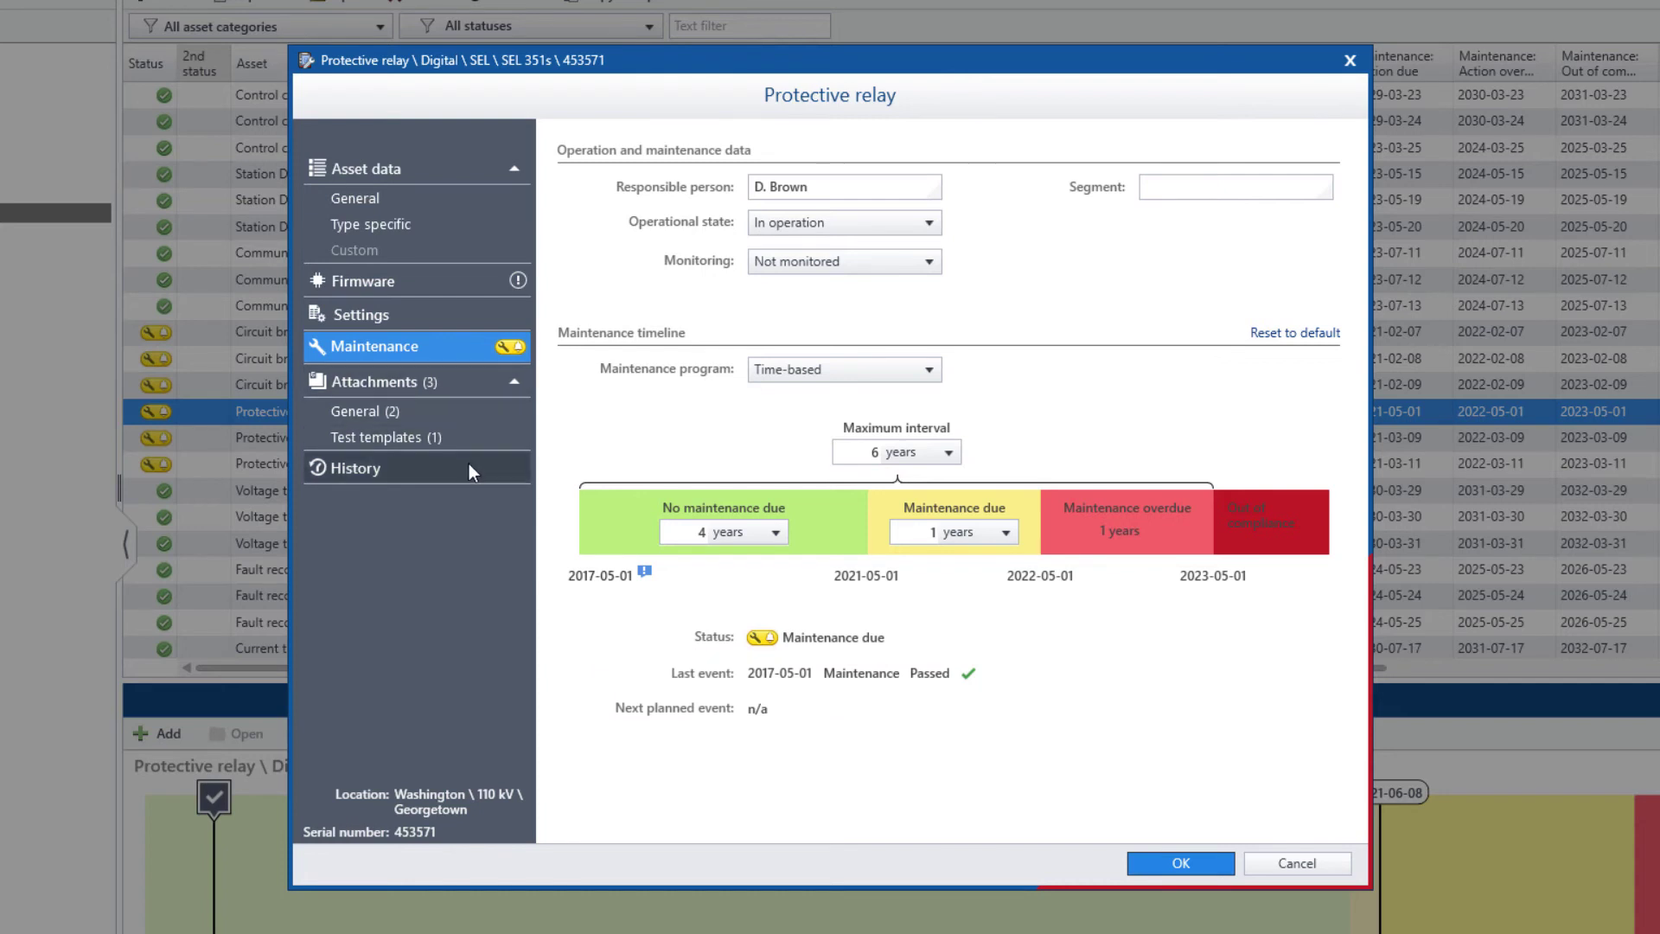
View relay 453571's change history and close its asset dialog with OK.
left_click(357, 468)
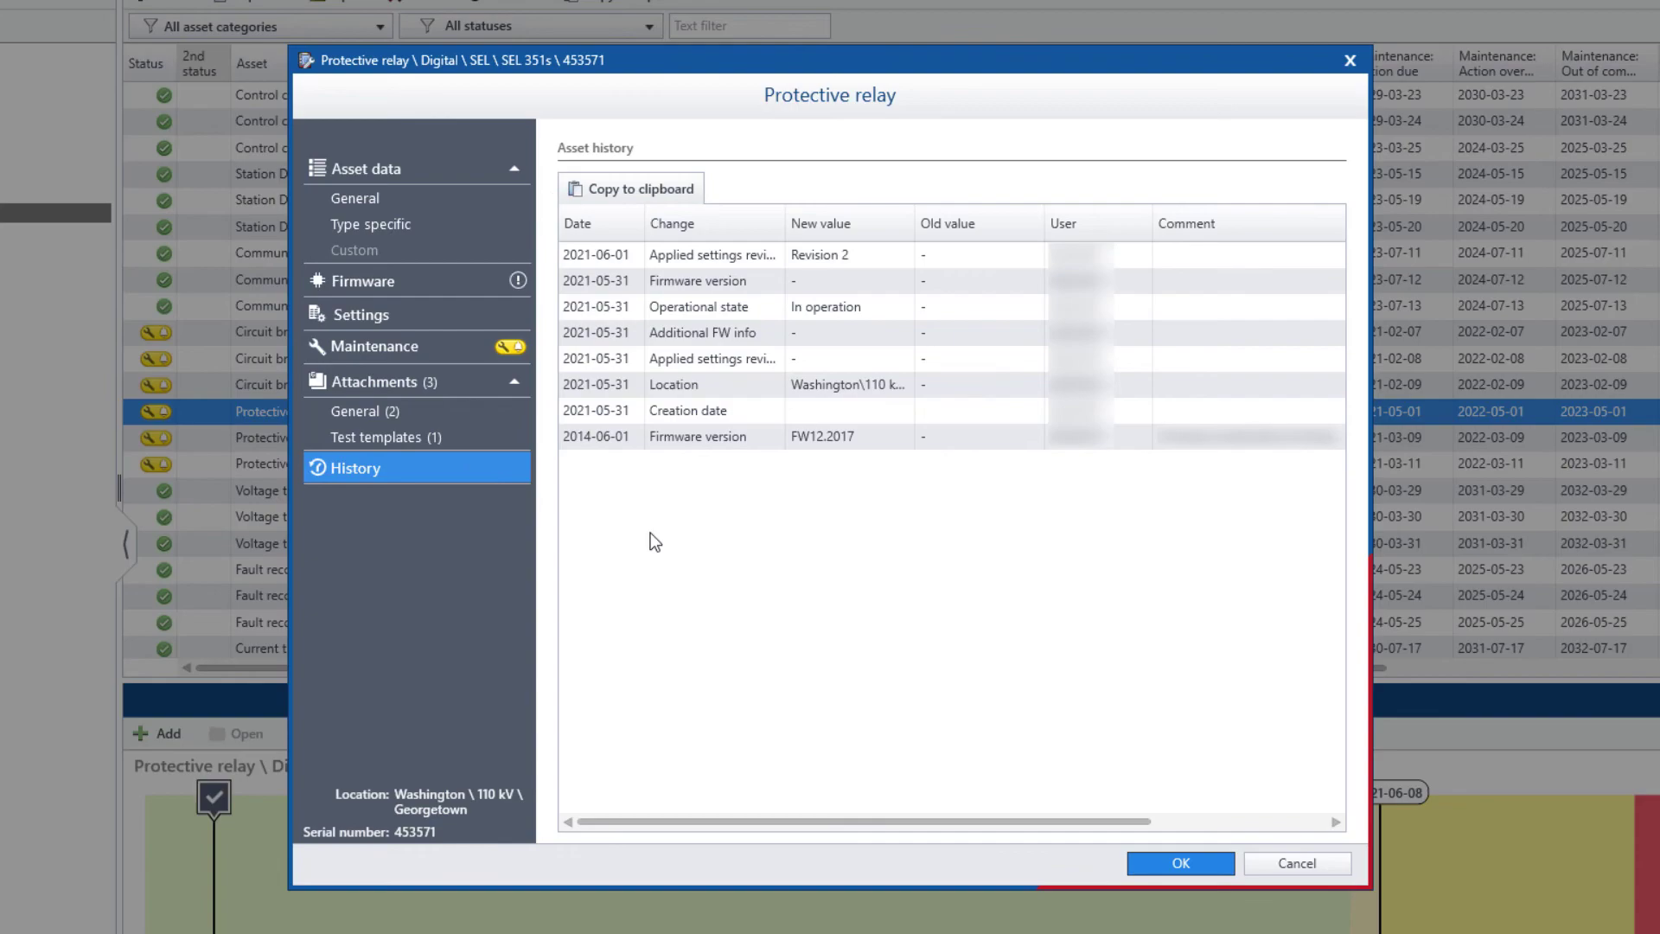
left_click(1180, 863)
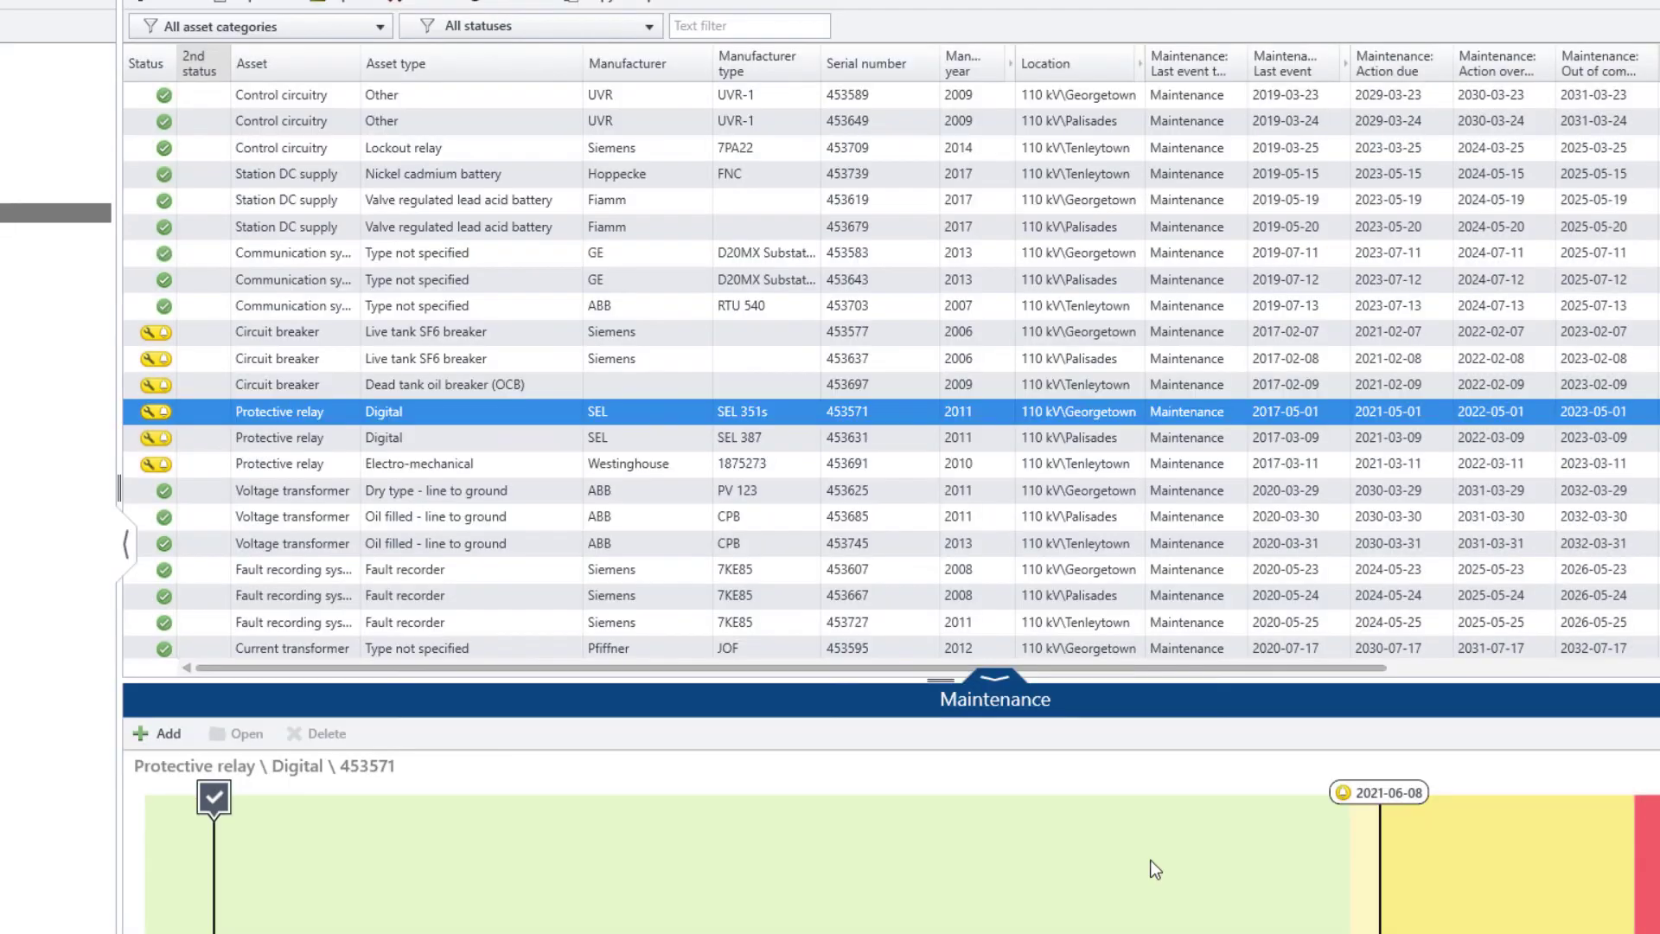